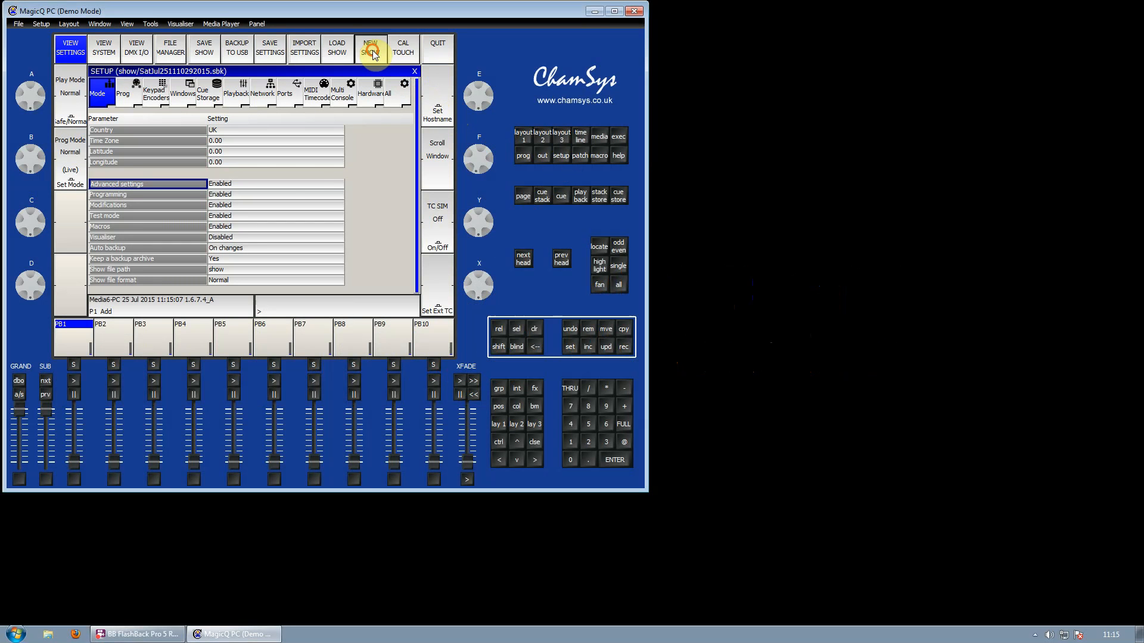
Start a new empty show using Normal (Busy) programming mode.
click(370, 48)
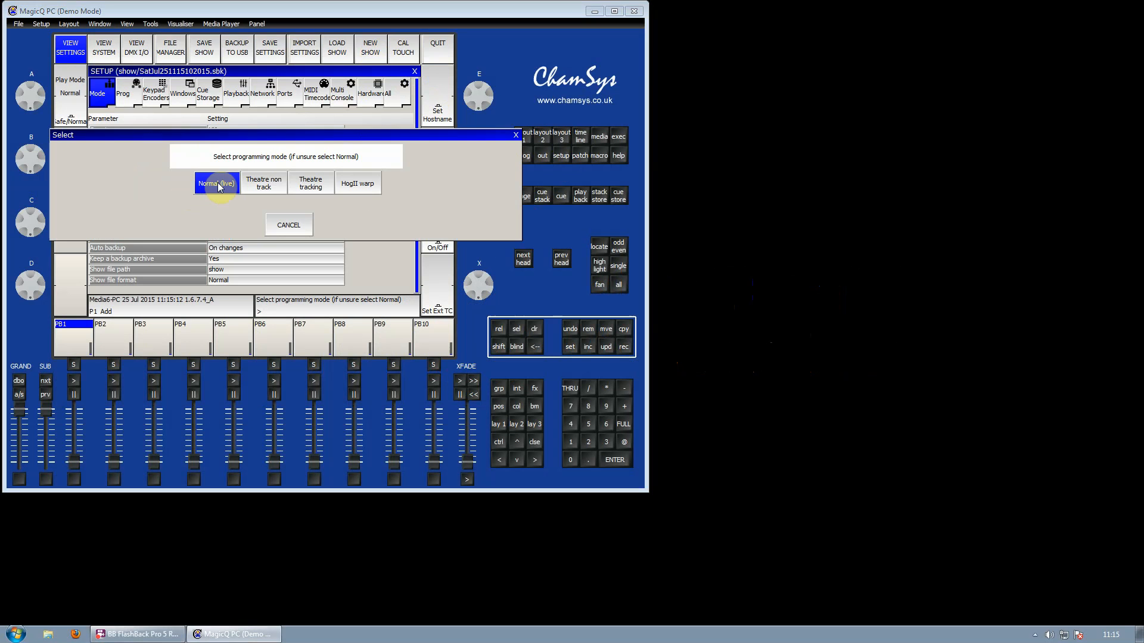
click(216, 182)
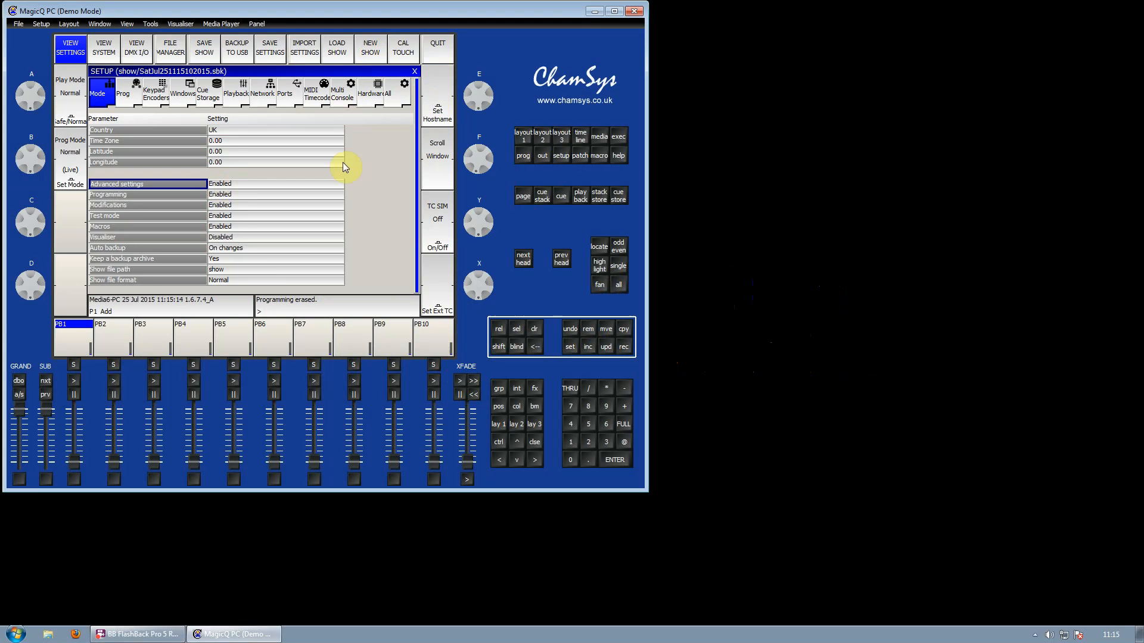
Choose the Clay Paky ASpot HPE 1500 head in Std CMY mode.
click(581, 155)
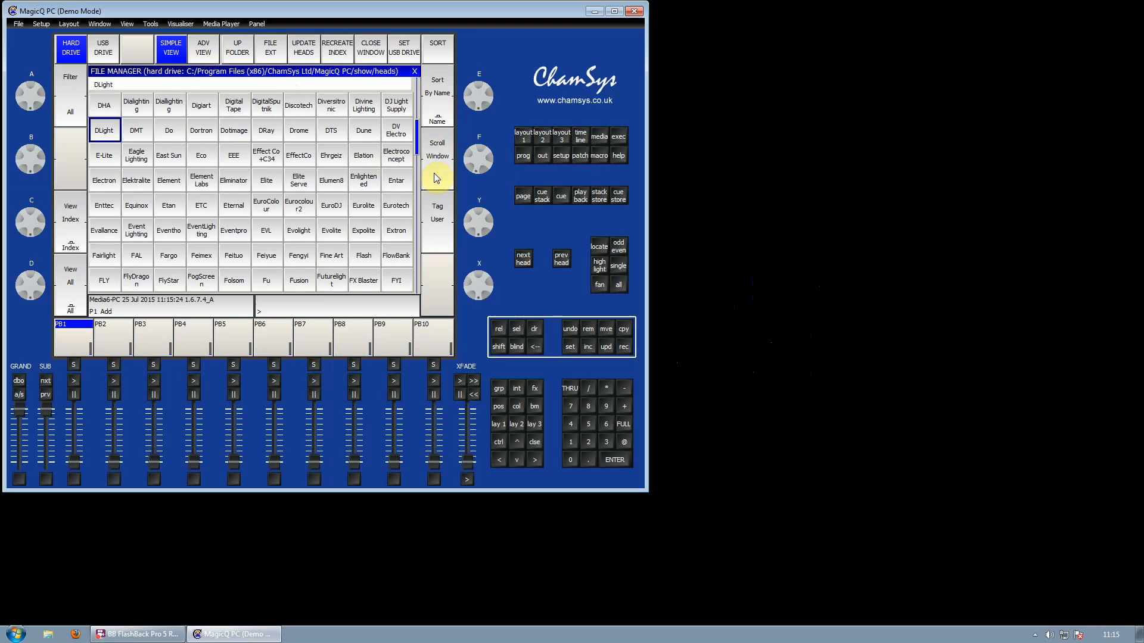
scroll(down, 3)
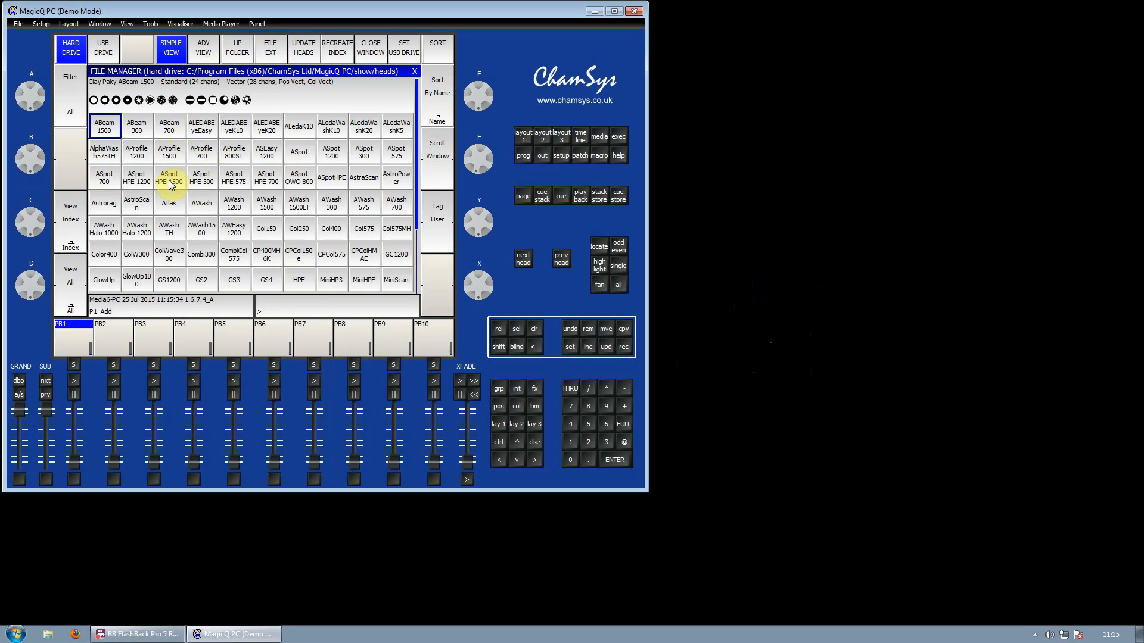
double_click(168, 178)
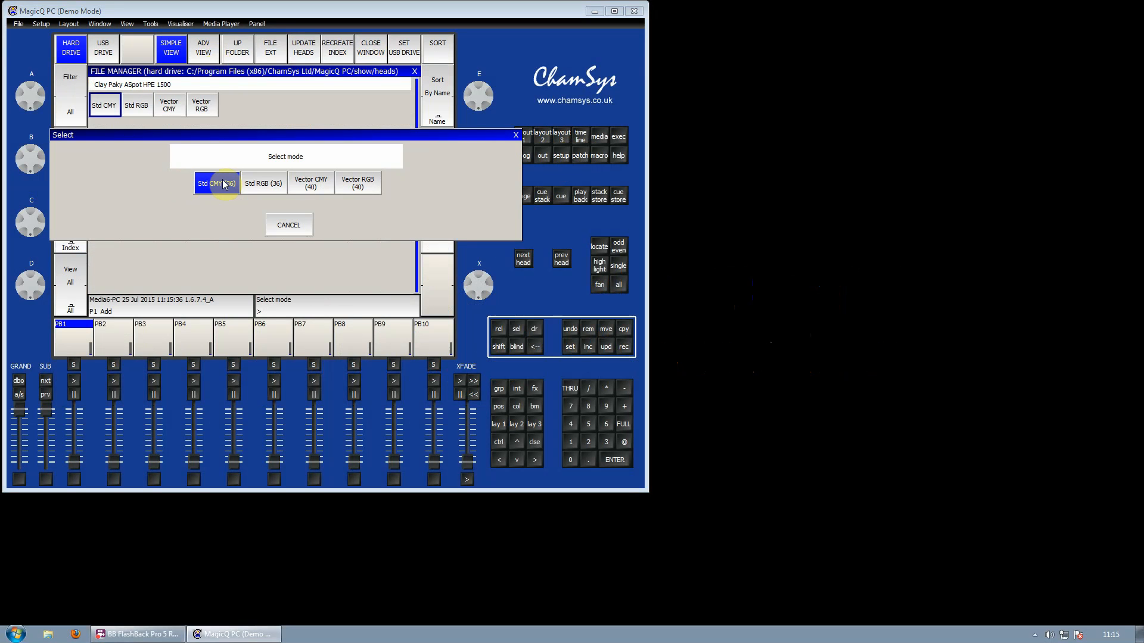
click(217, 183)
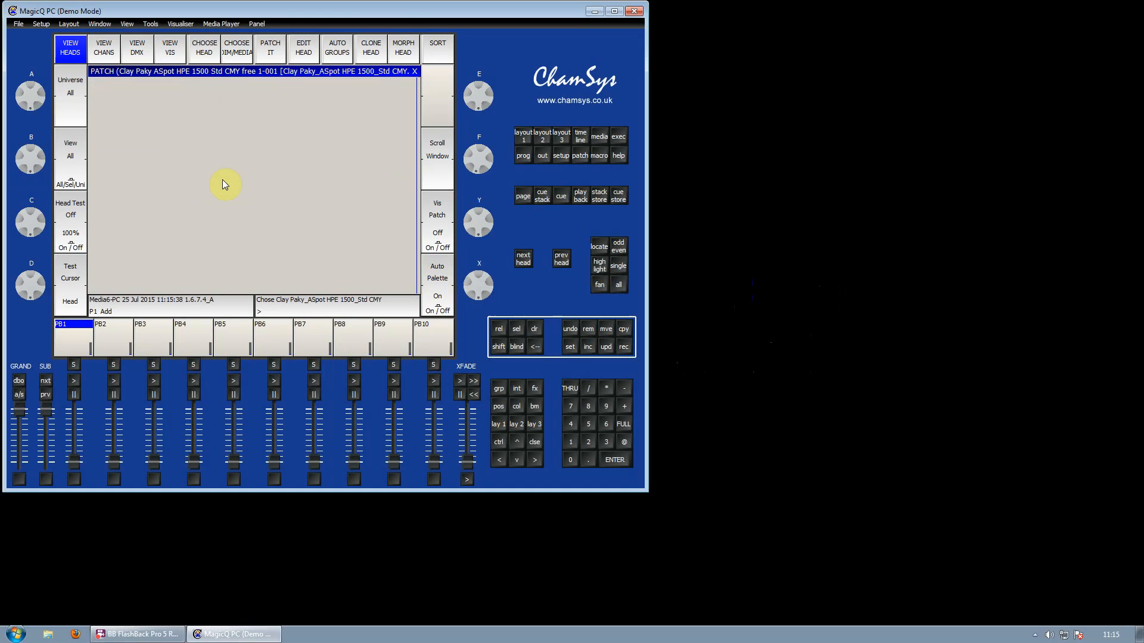
Patch four of the chosen heads, reaching the visualiser confirmation prompt.
click(270, 48)
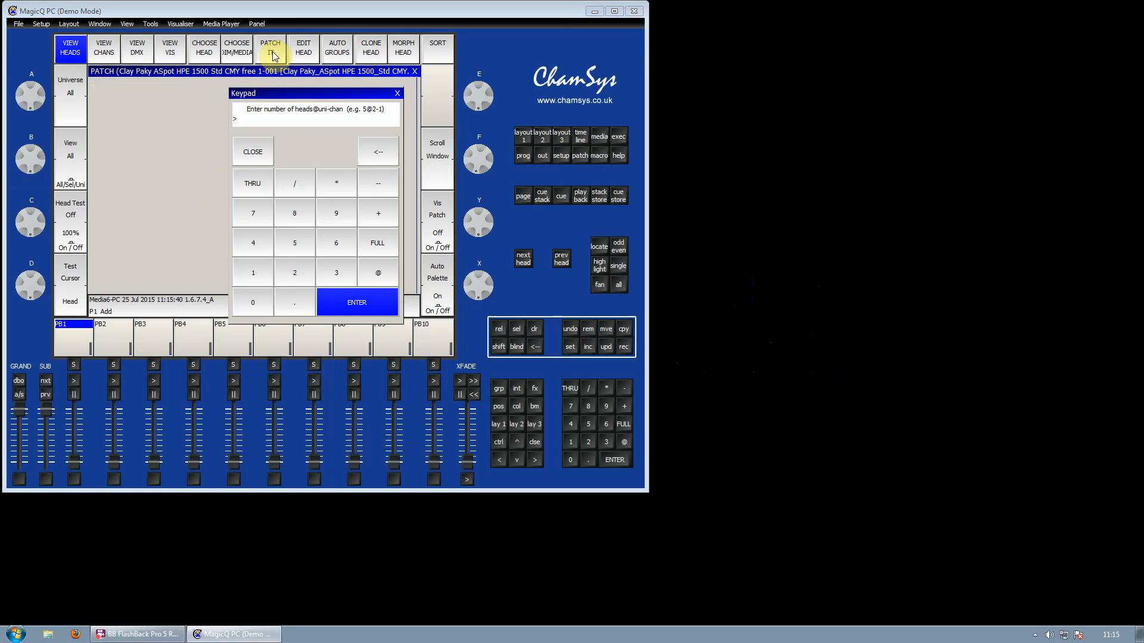
click(252, 242)
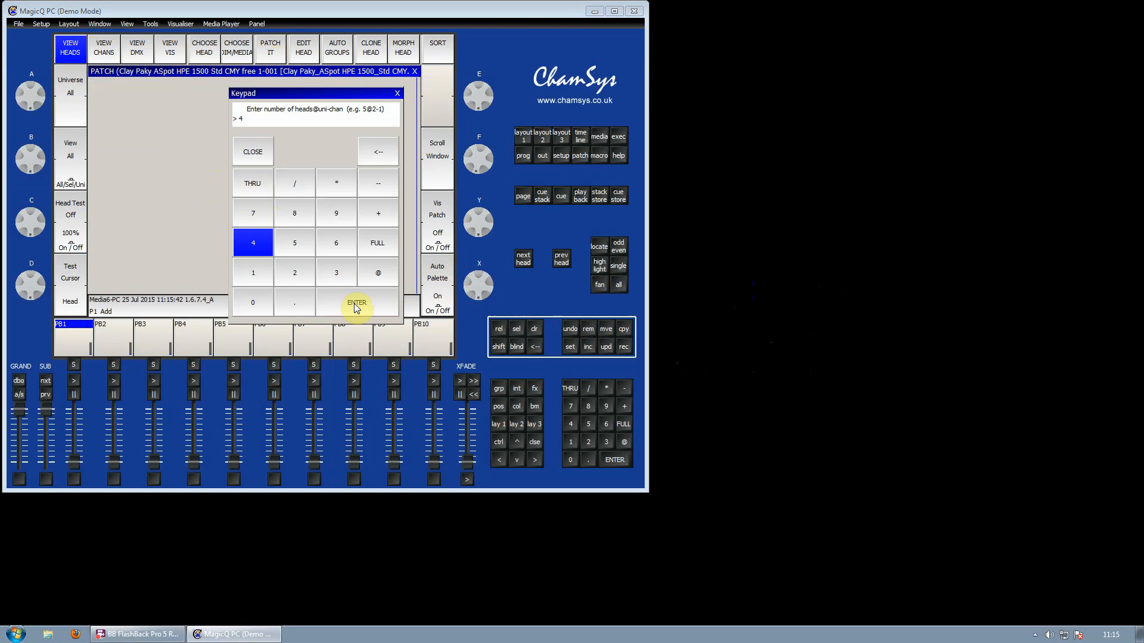
click(356, 302)
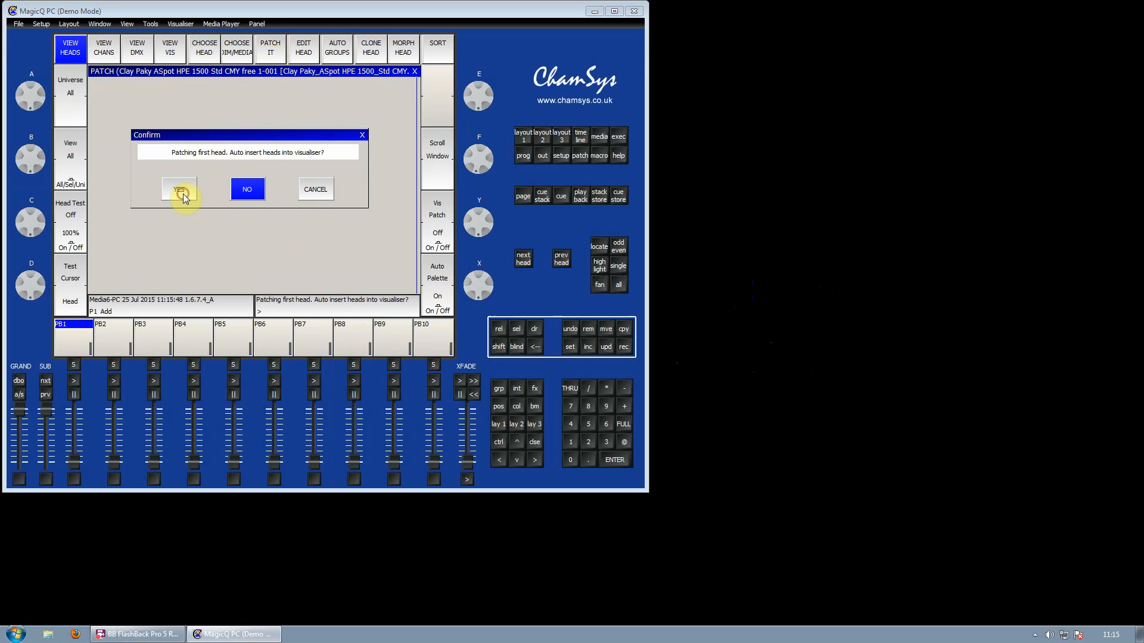
Auto-insert the four spots into the visualiser and view them in the visualiser window.
click(179, 190)
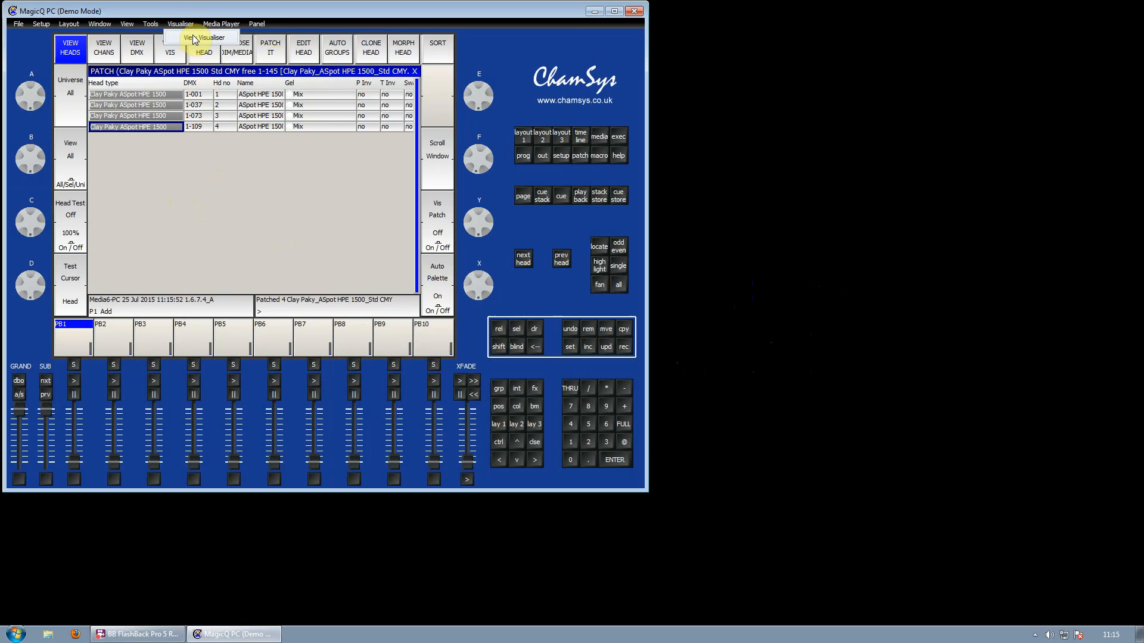
click(206, 37)
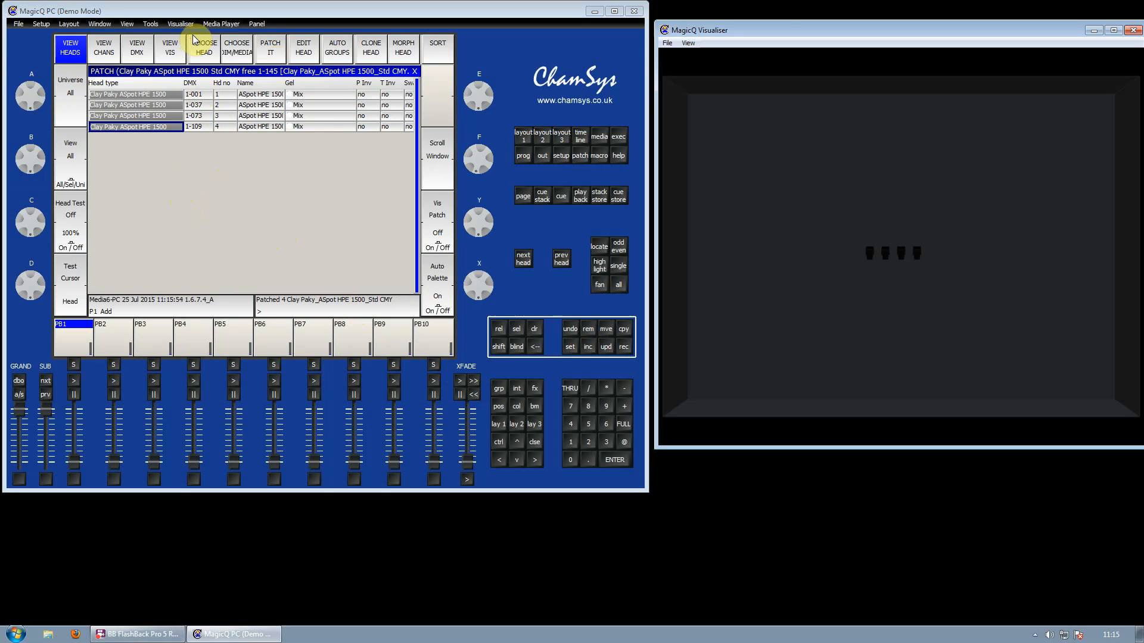
mouse_move(787, 32)
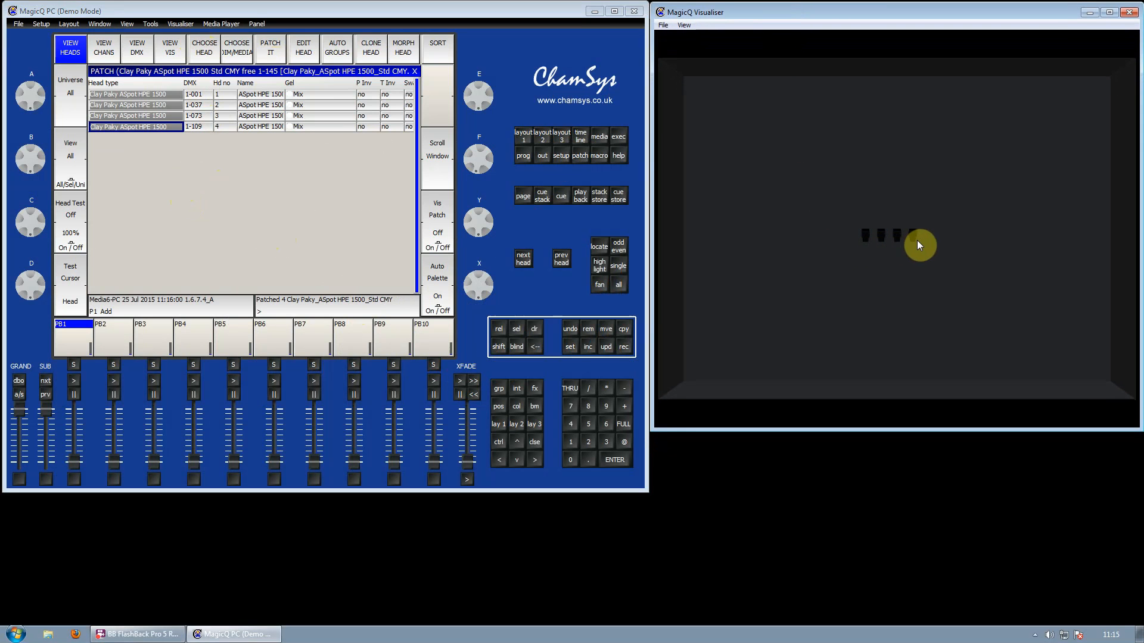
mouse_move(923, 246)
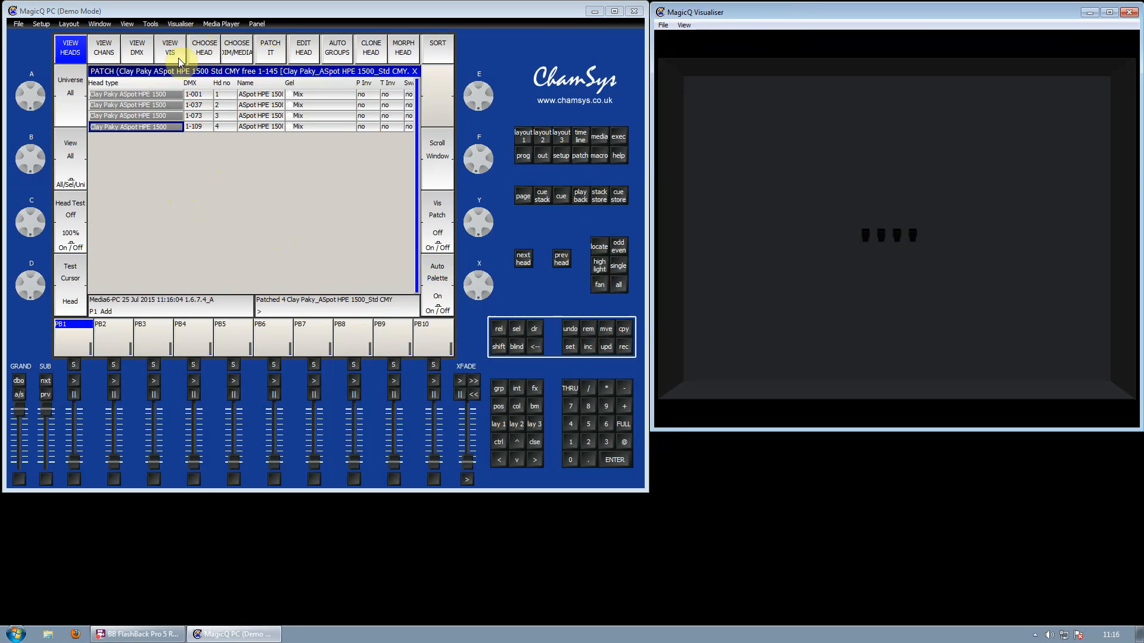
Raise the four spots to height 11.90 and fan them apart across the room on Pos X.
click(170, 48)
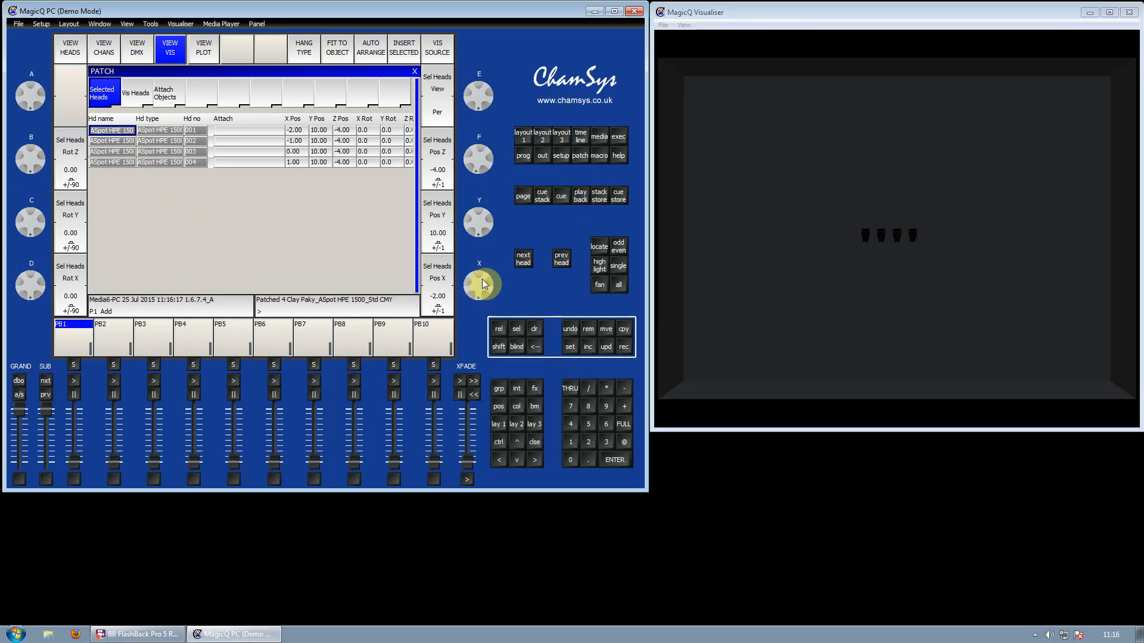
drag(482, 285, 482, 278)
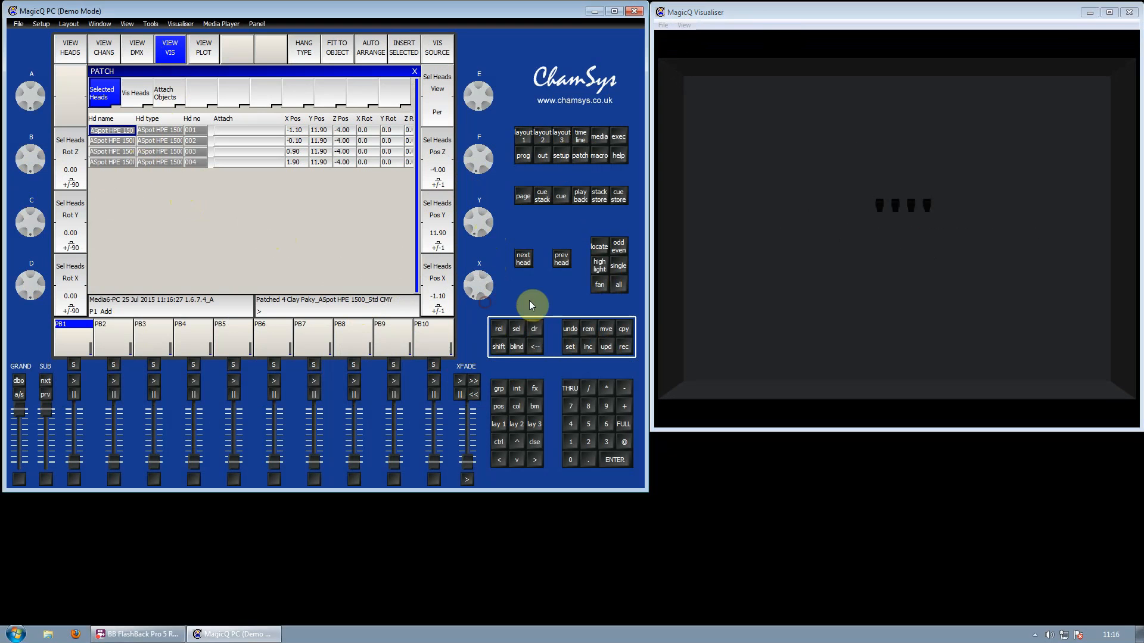
click(600, 285)
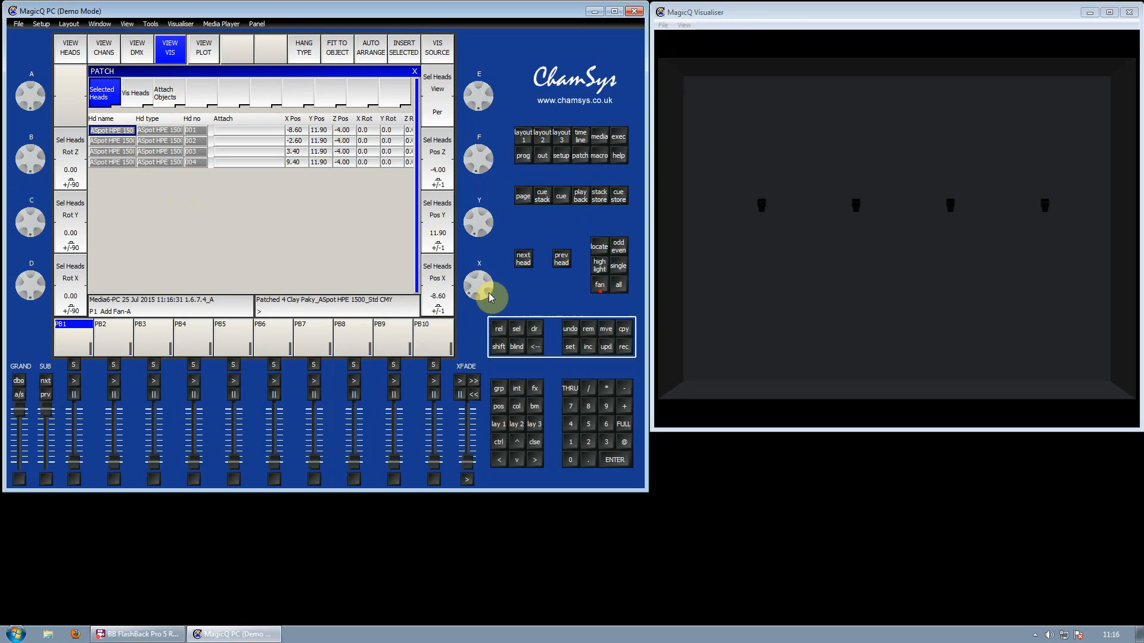
drag(482, 296, 485, 288)
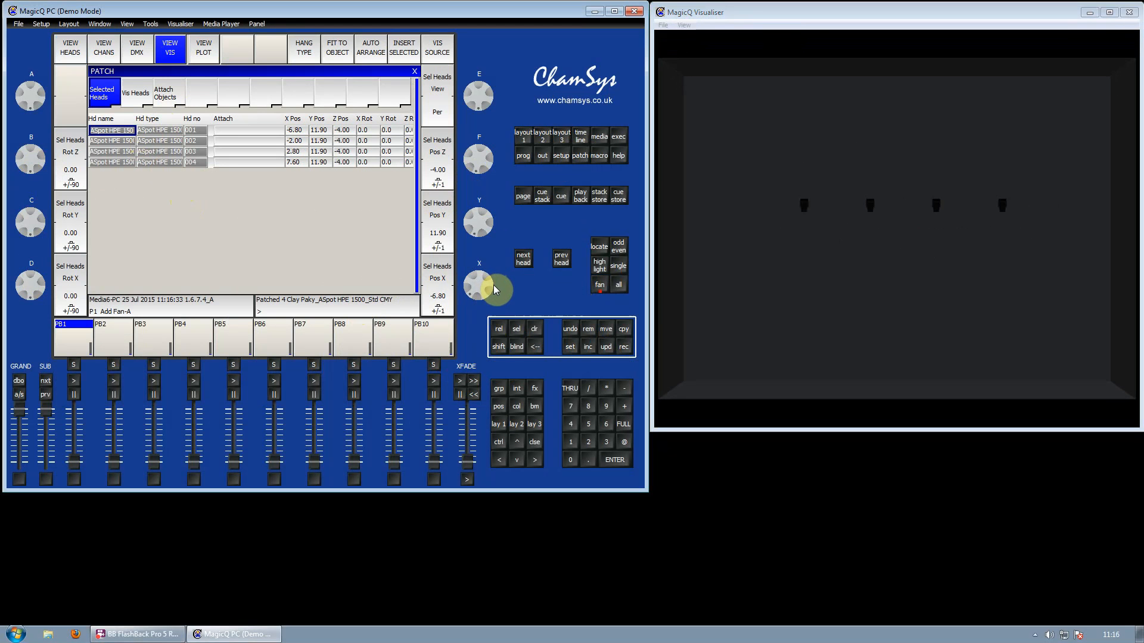
click(599, 285)
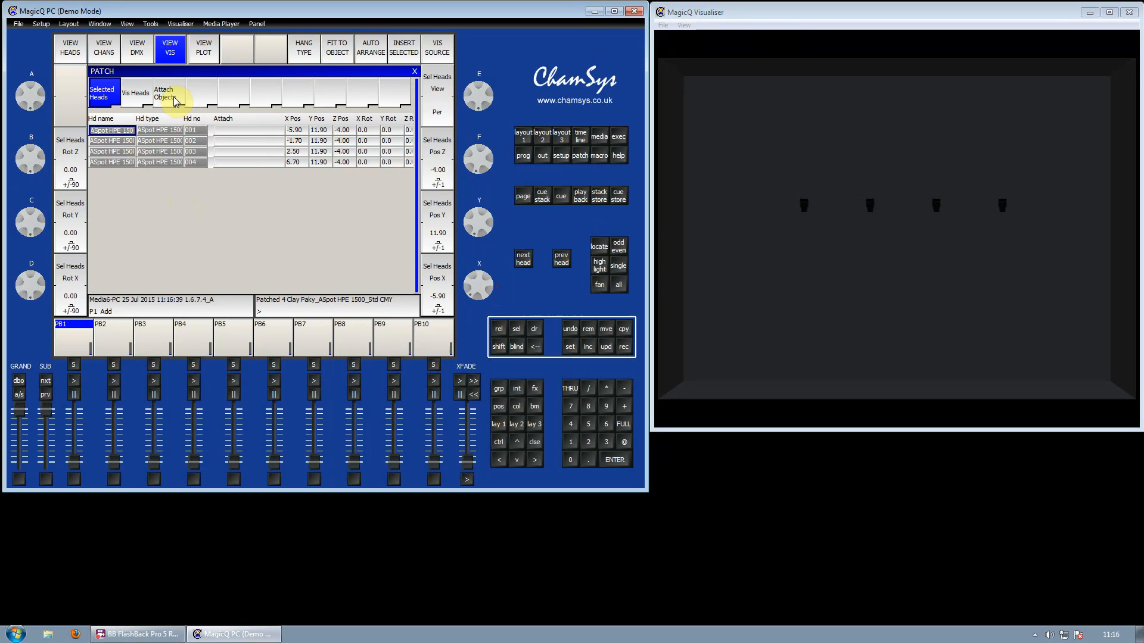
Insert a 12-long straight truss, Truss 1, as a visualiser object above the spots.
click(164, 93)
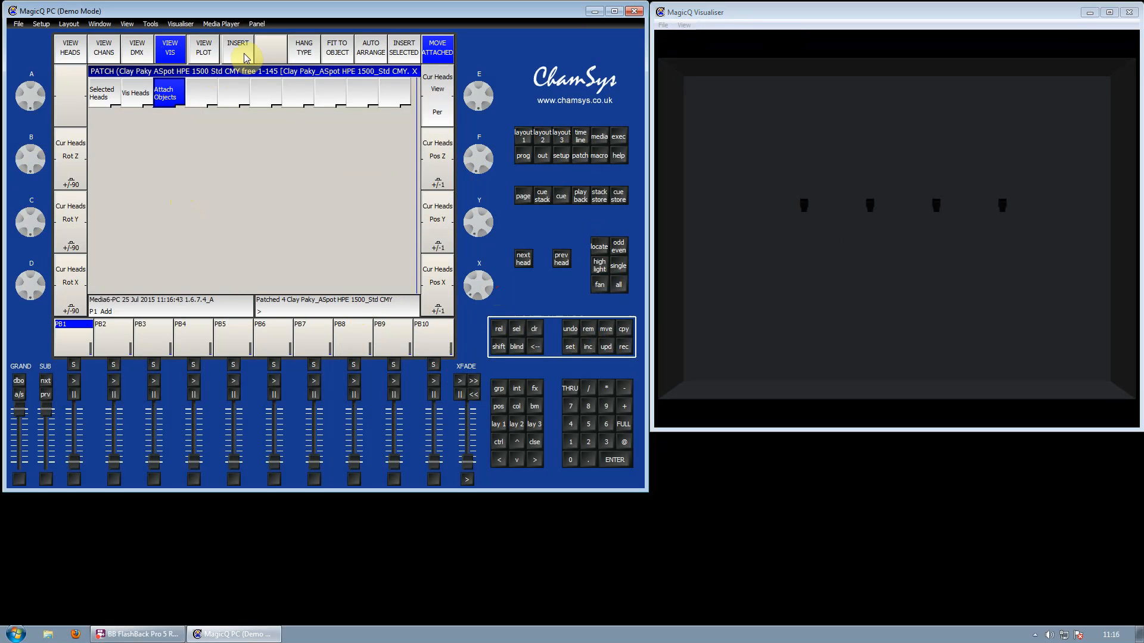
click(237, 47)
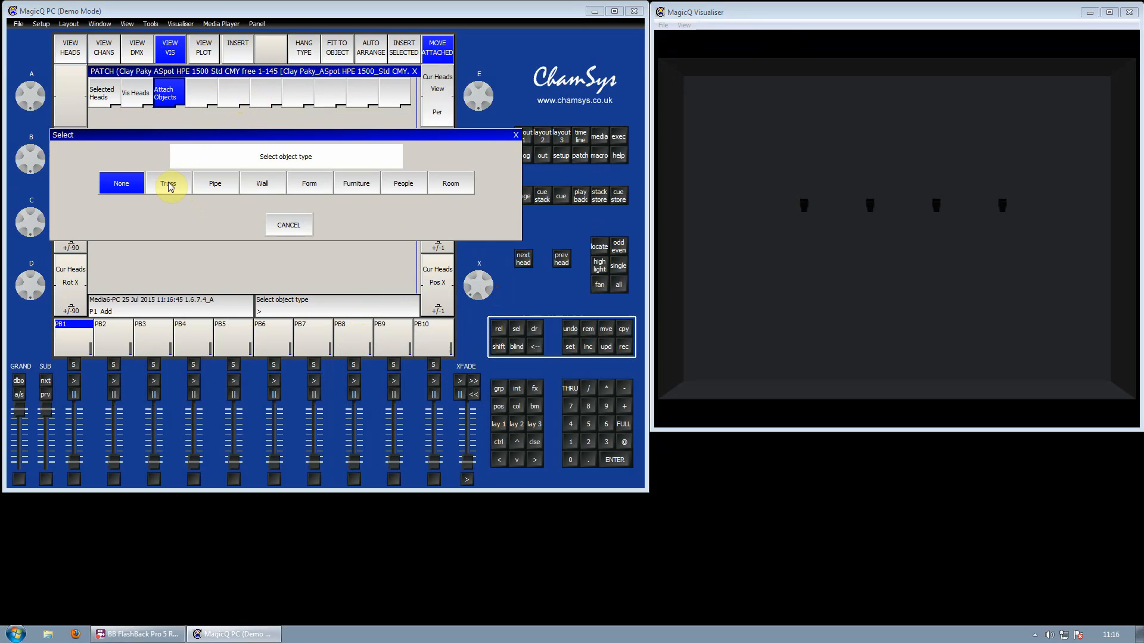
click(168, 184)
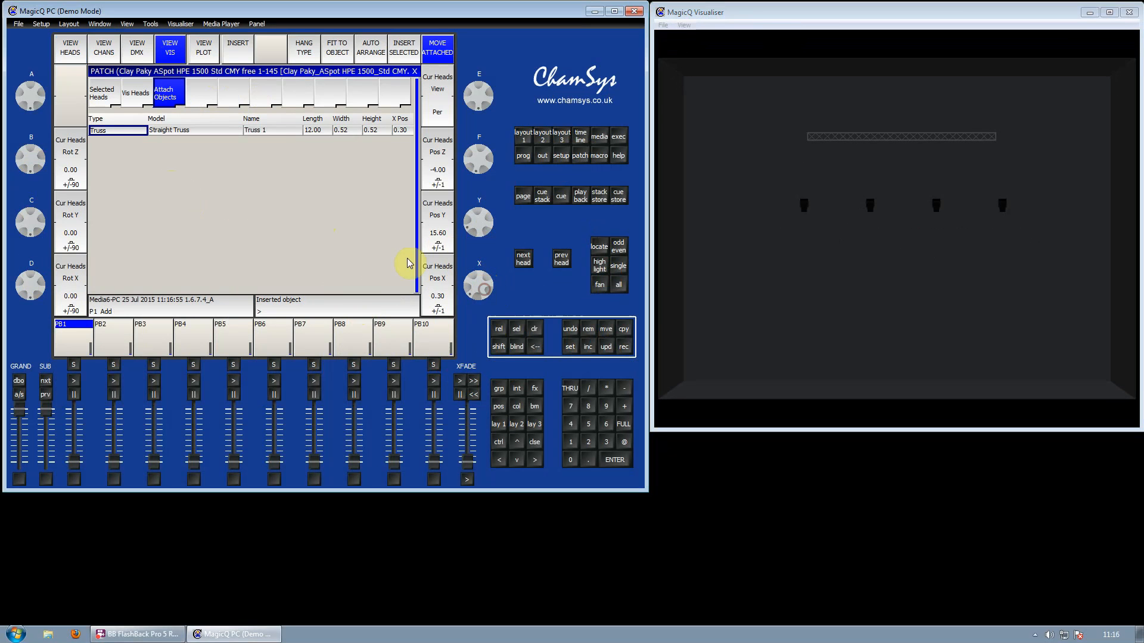
click(101, 93)
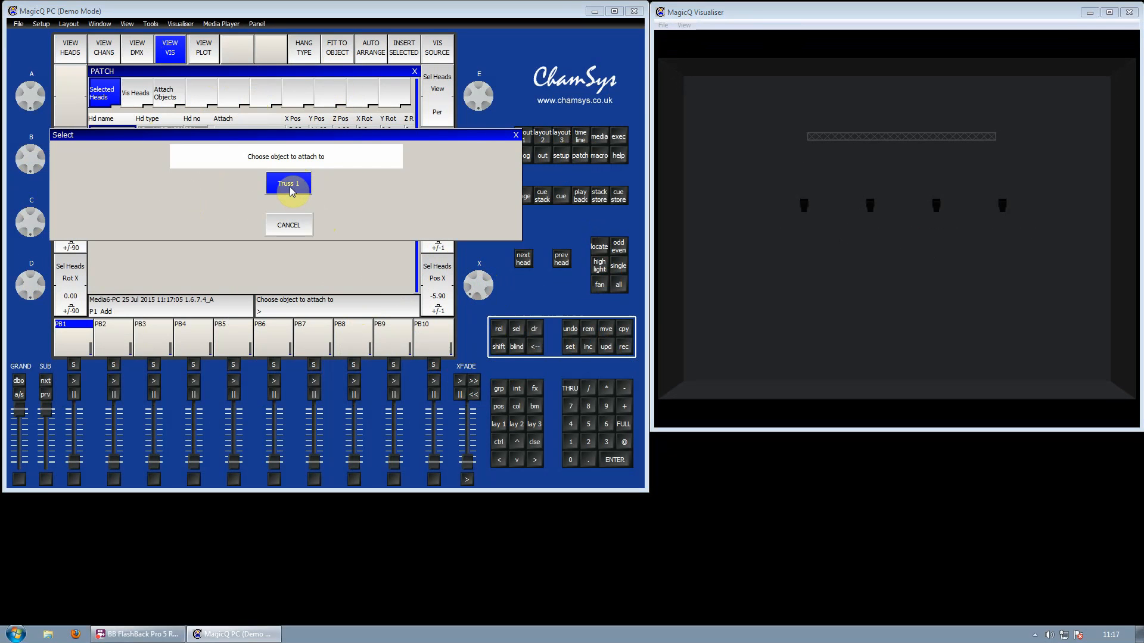
Attach the four spots to Truss 1, then lower the truss and rotate it 90 degrees.
click(287, 183)
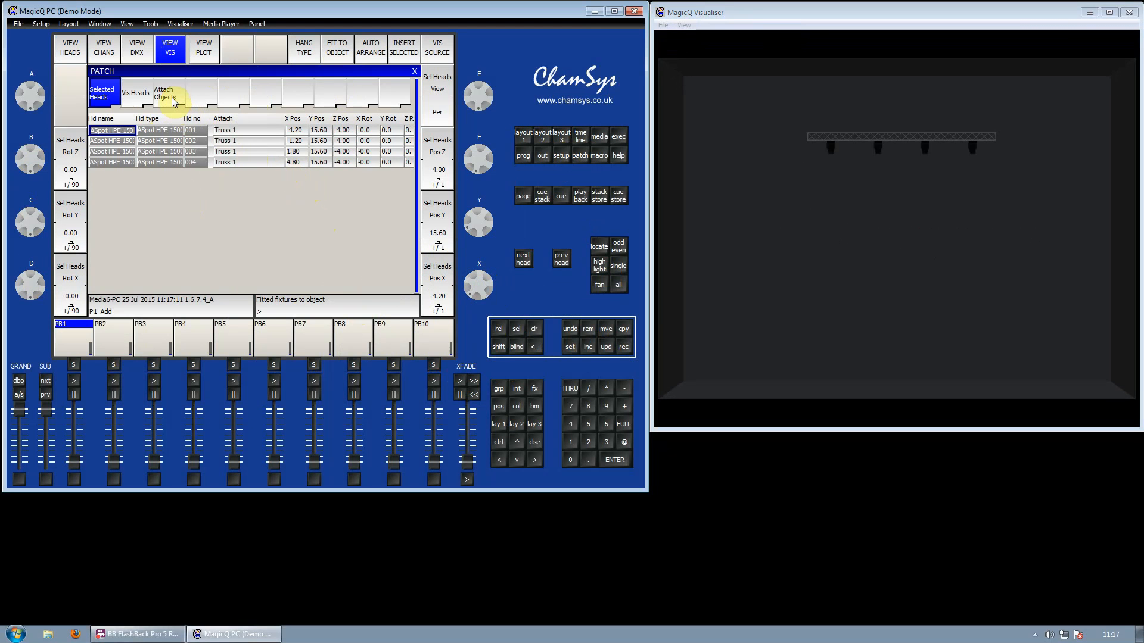
click(164, 93)
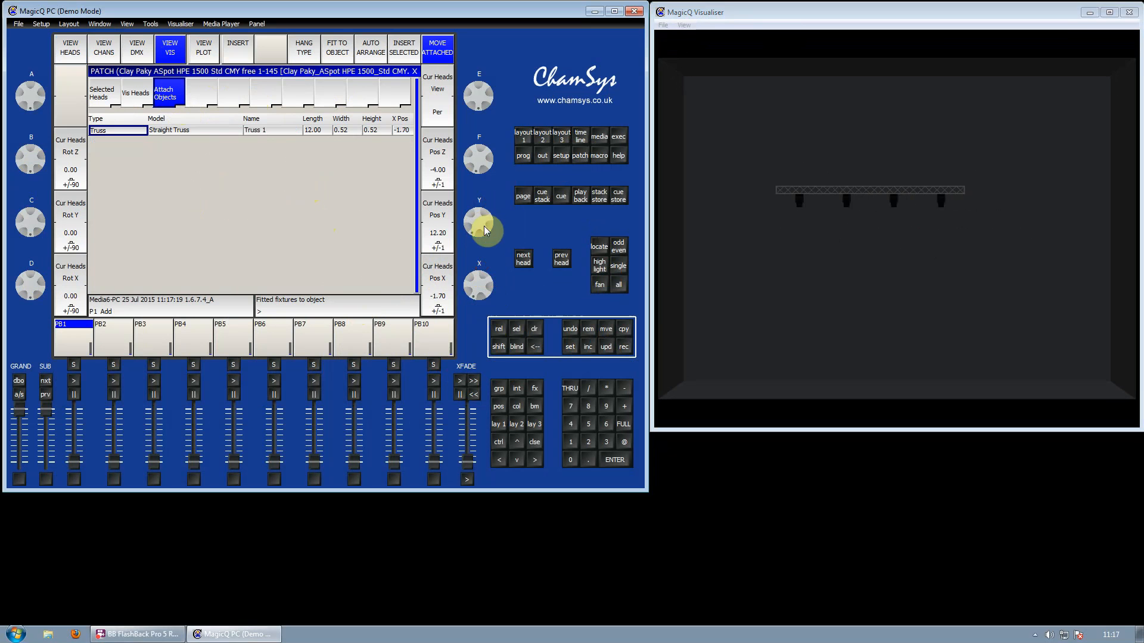
drag(478, 234, 478, 220)
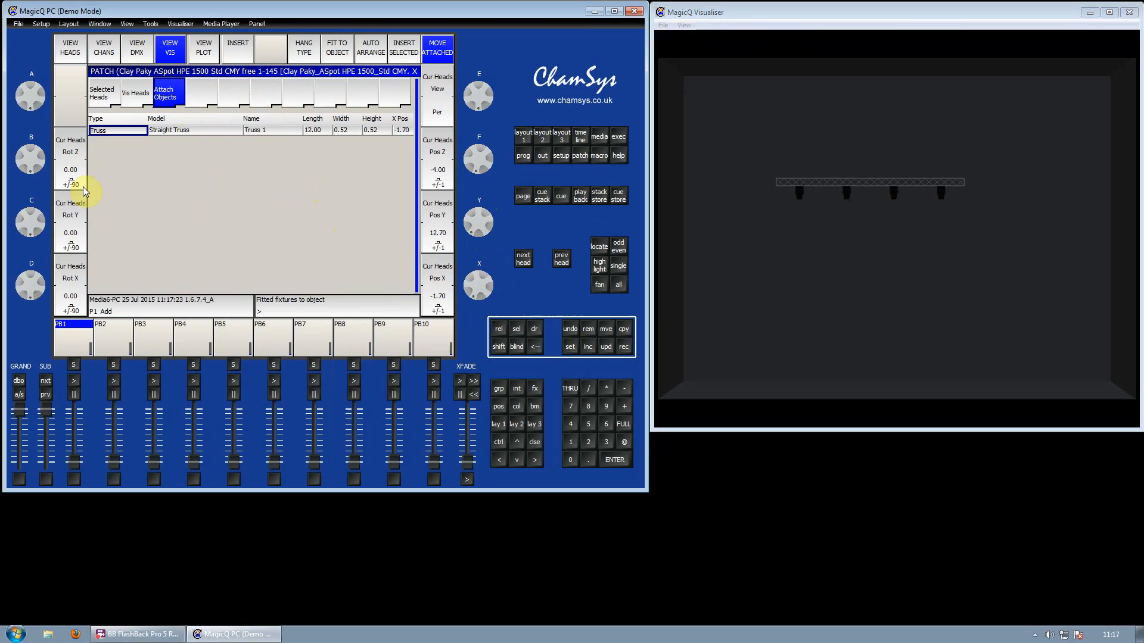
click(70, 184)
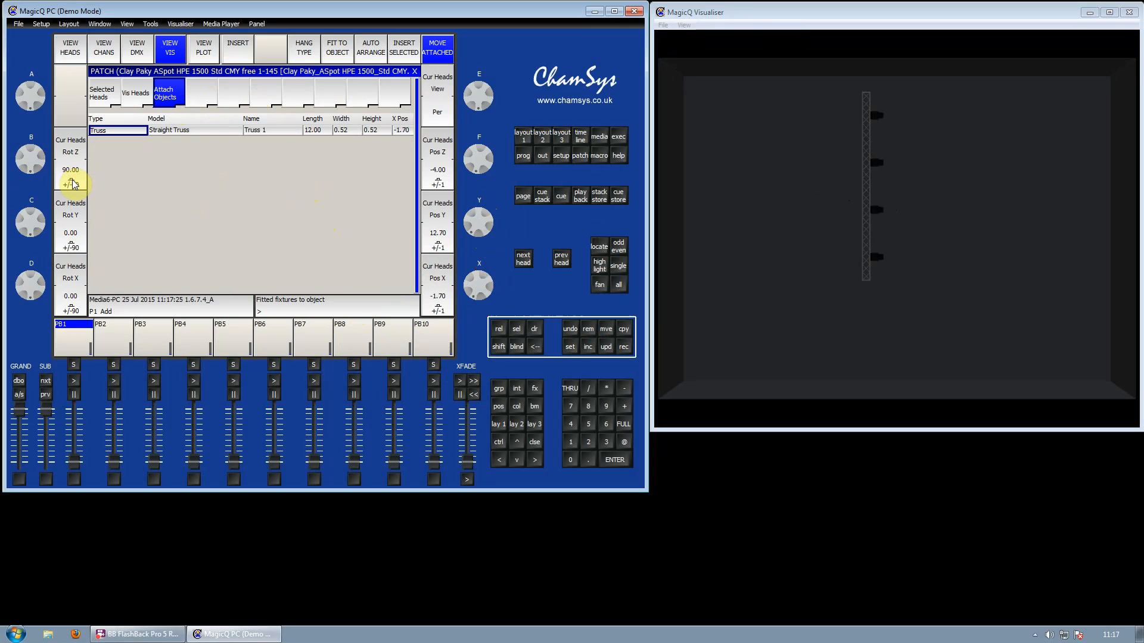
click(71, 182)
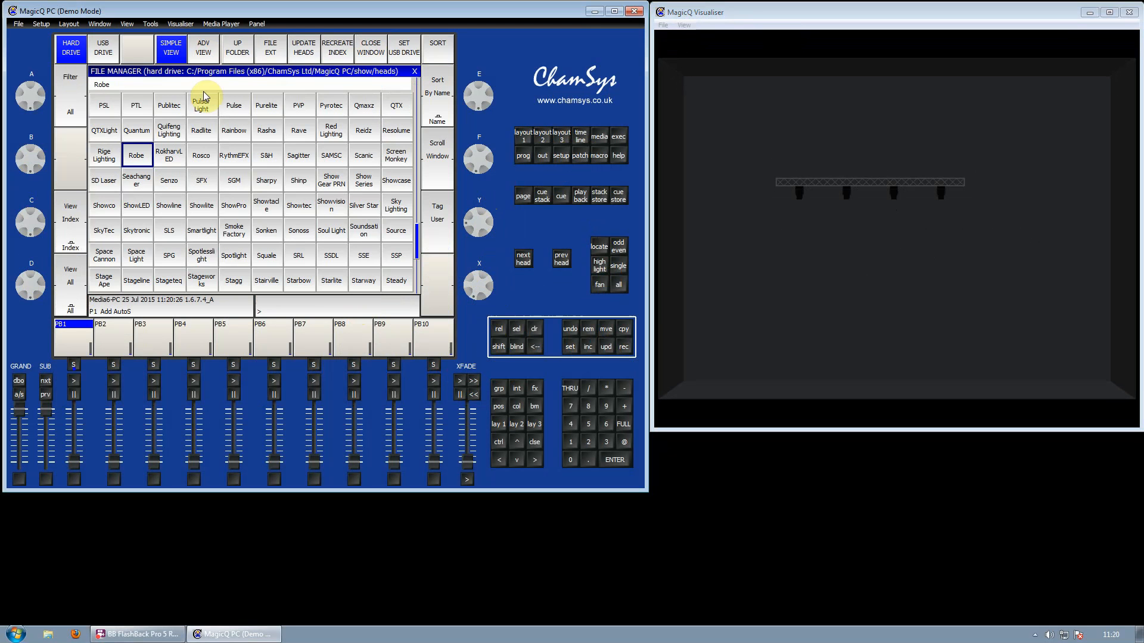
Choose Robe Spot250 Mode 1 and patch six heads after the existing fixtures.
click(136, 155)
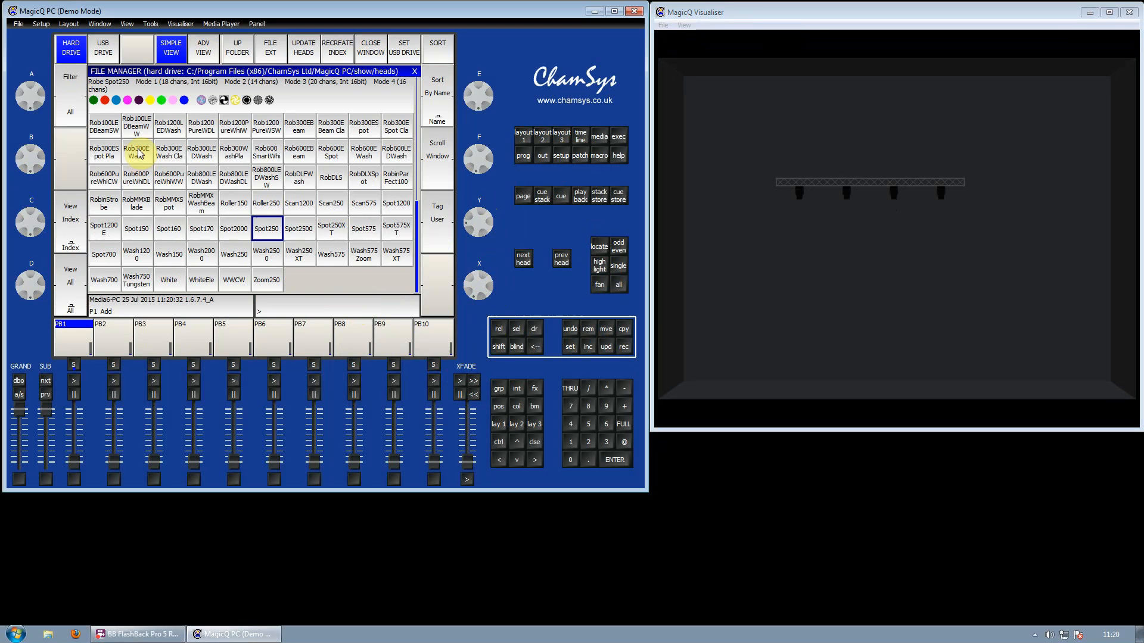
click(265, 228)
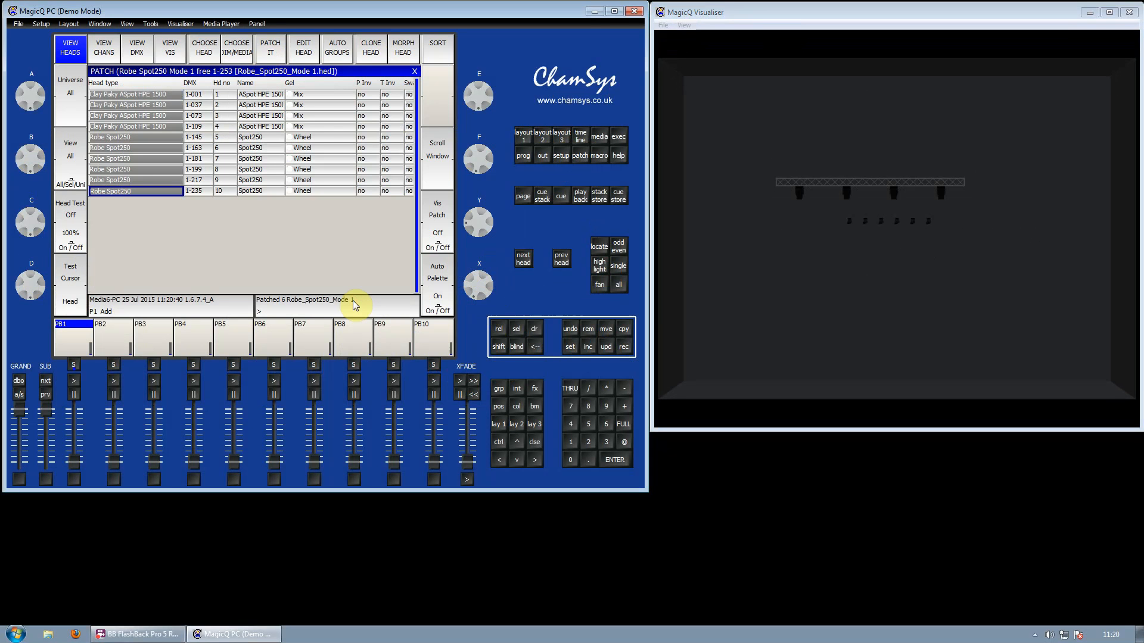
mouse_move(353, 284)
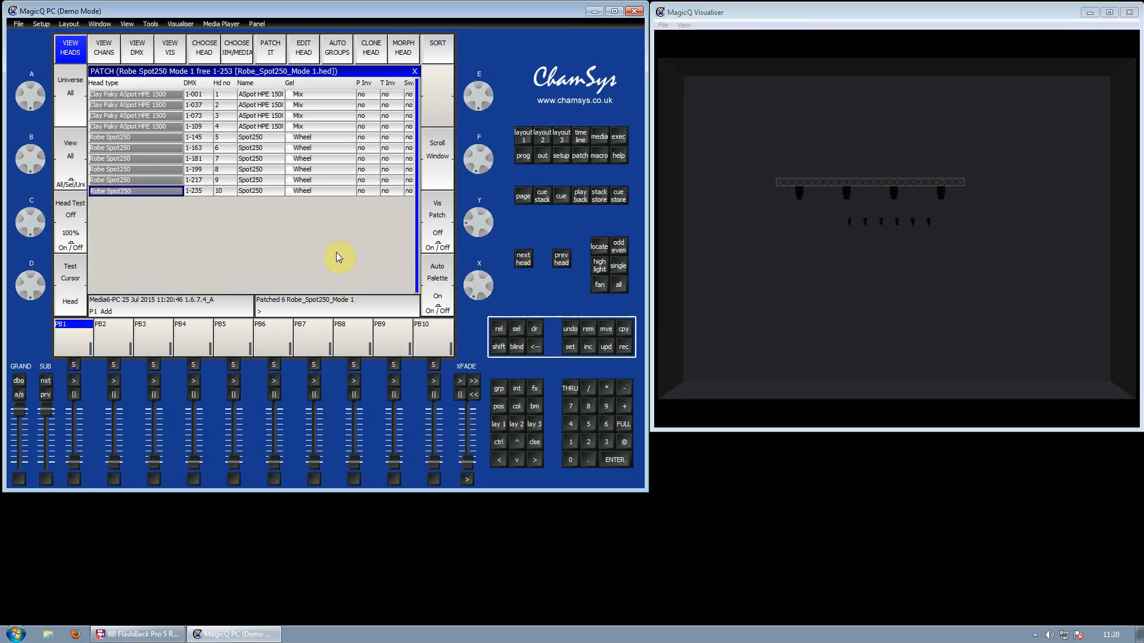
mouse_move(335, 252)
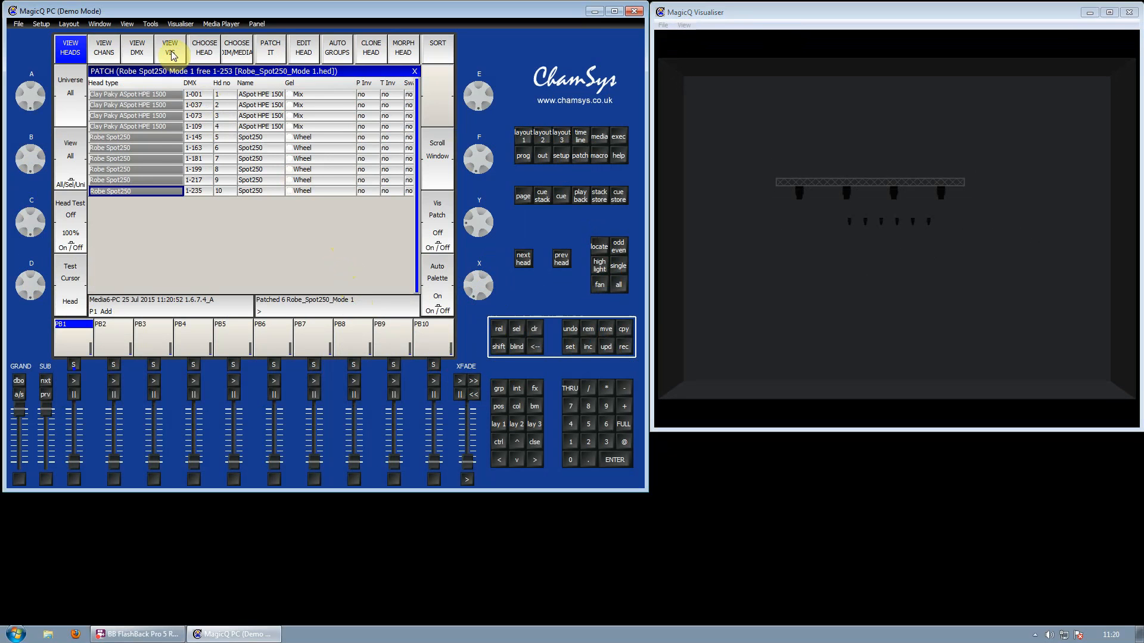
Insert Truss 2 into the rig and fit the six Spot250 heads to it.
click(171, 48)
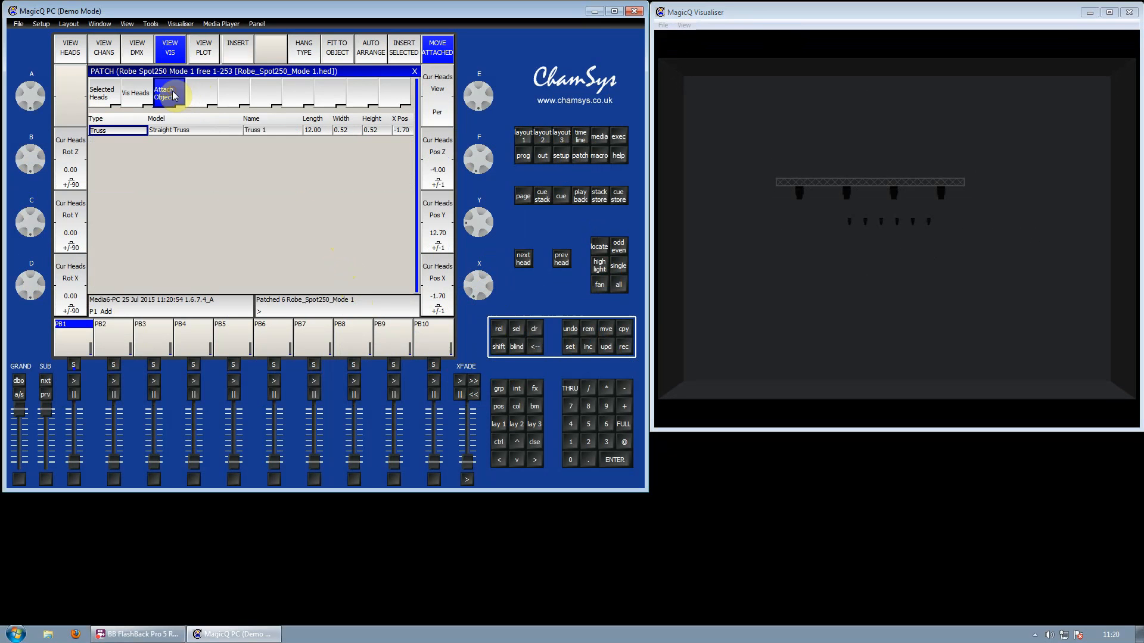
click(163, 93)
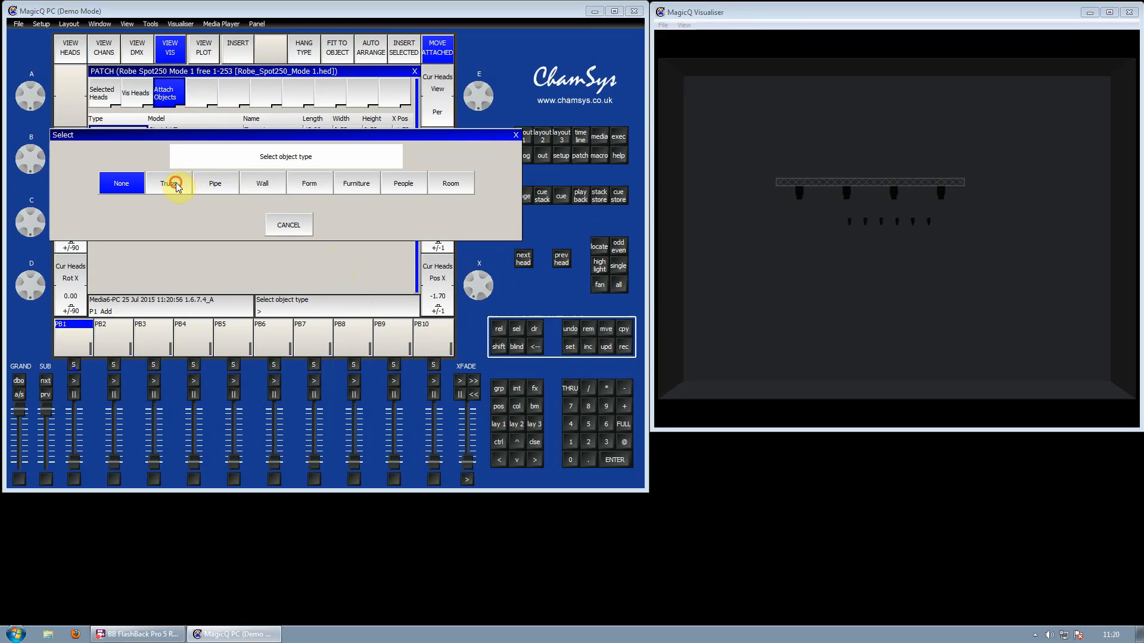
click(170, 182)
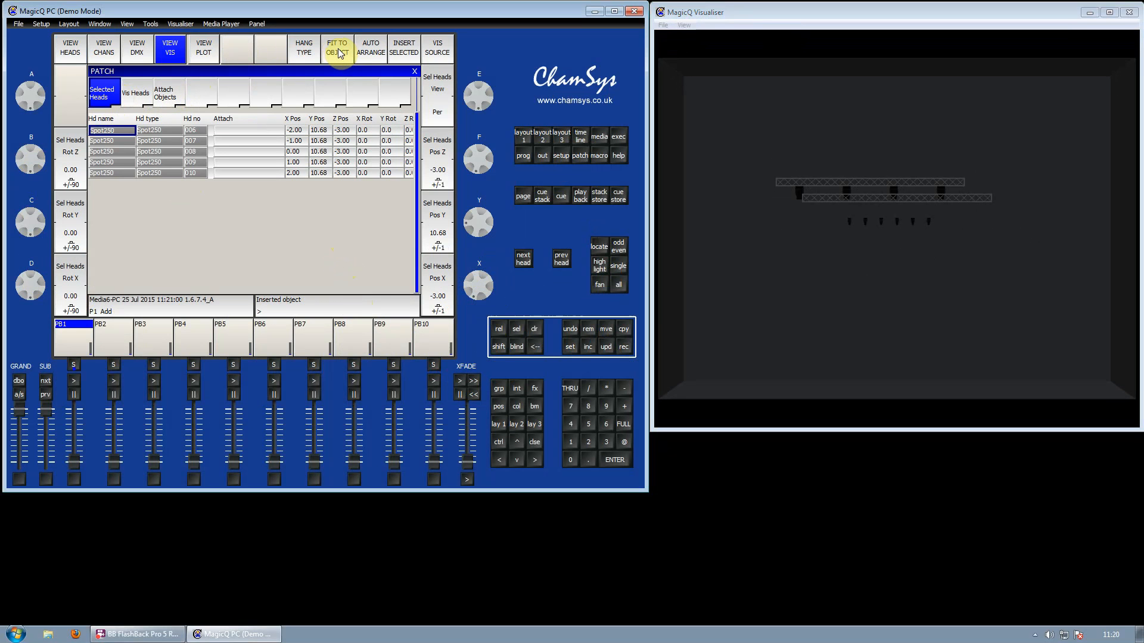
click(336, 48)
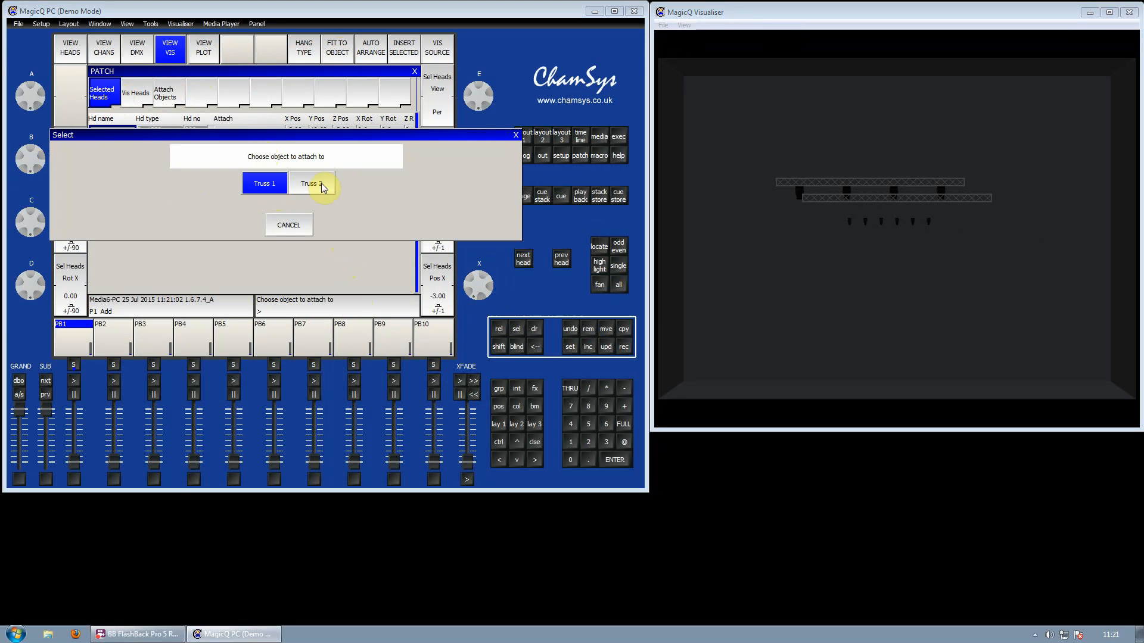
click(311, 184)
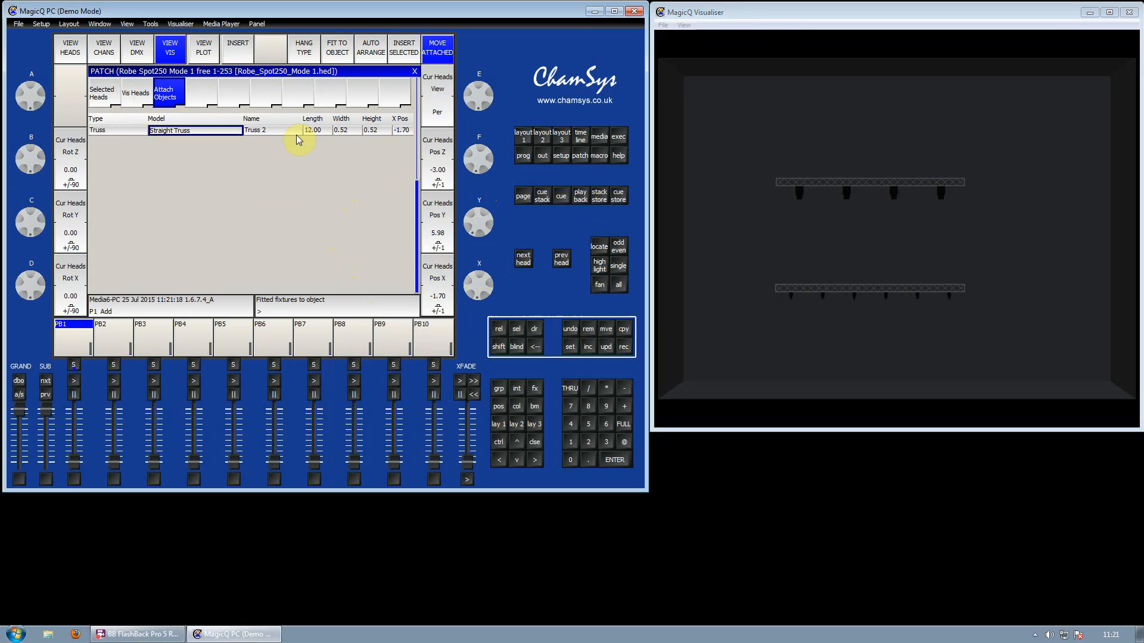
Set Truss 2 length to 6.00 and refit the Robe spots evenly along it.
click(314, 130)
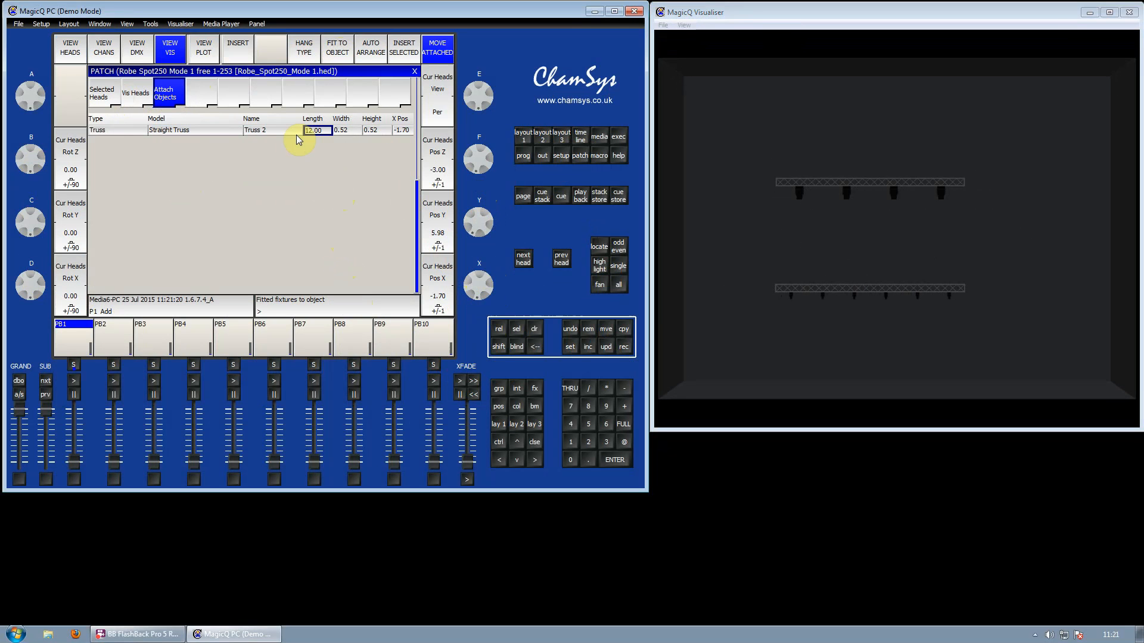
text(6.00)
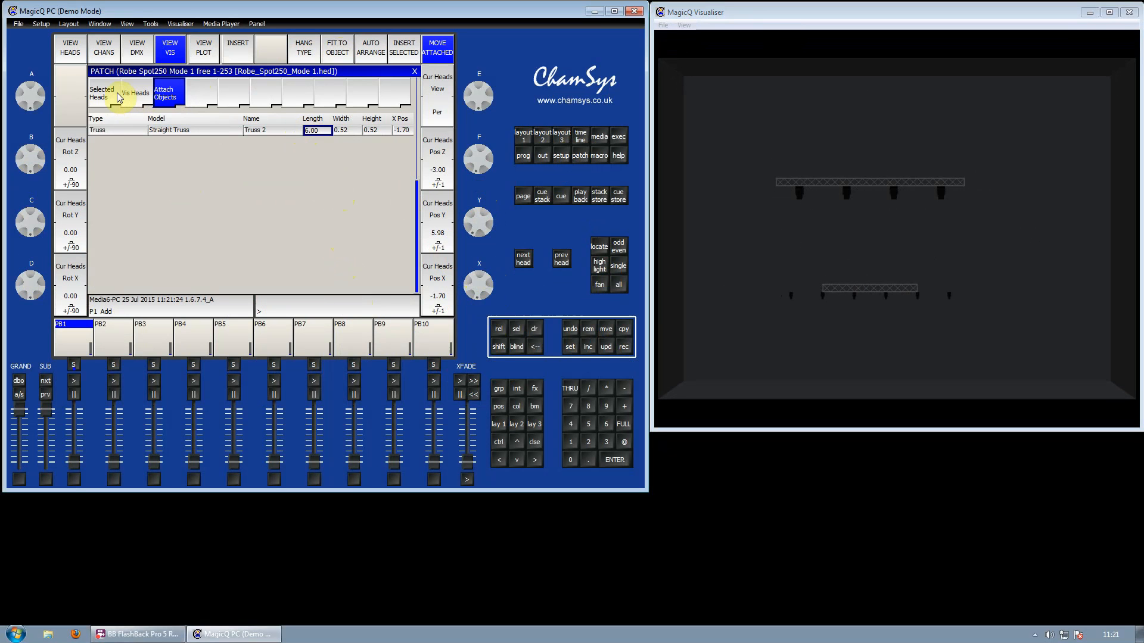
click(102, 93)
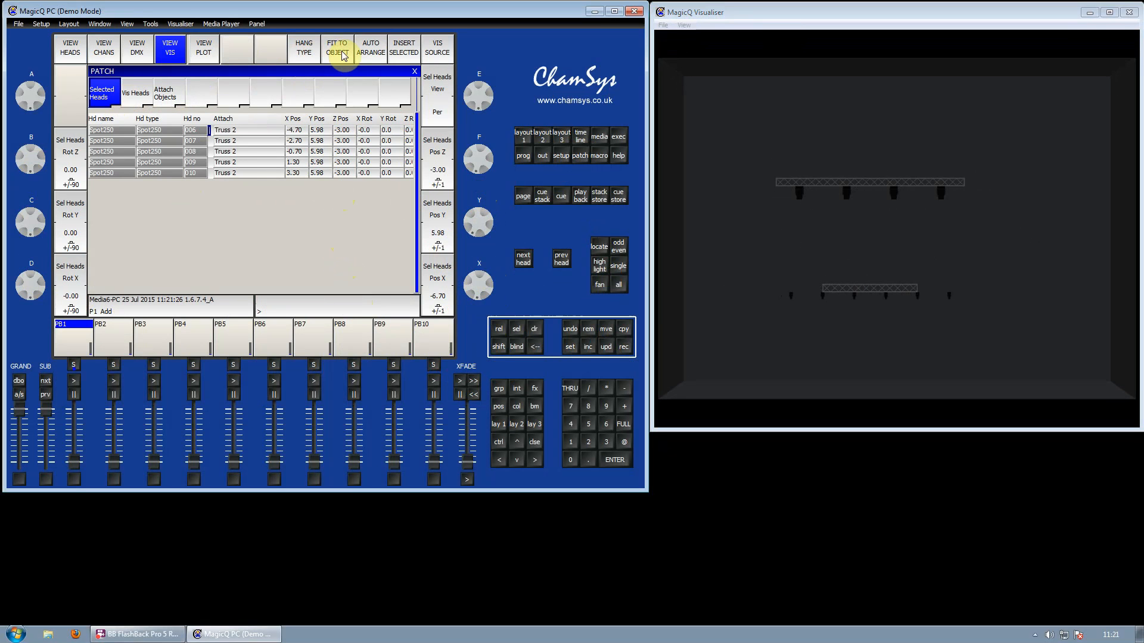
click(336, 46)
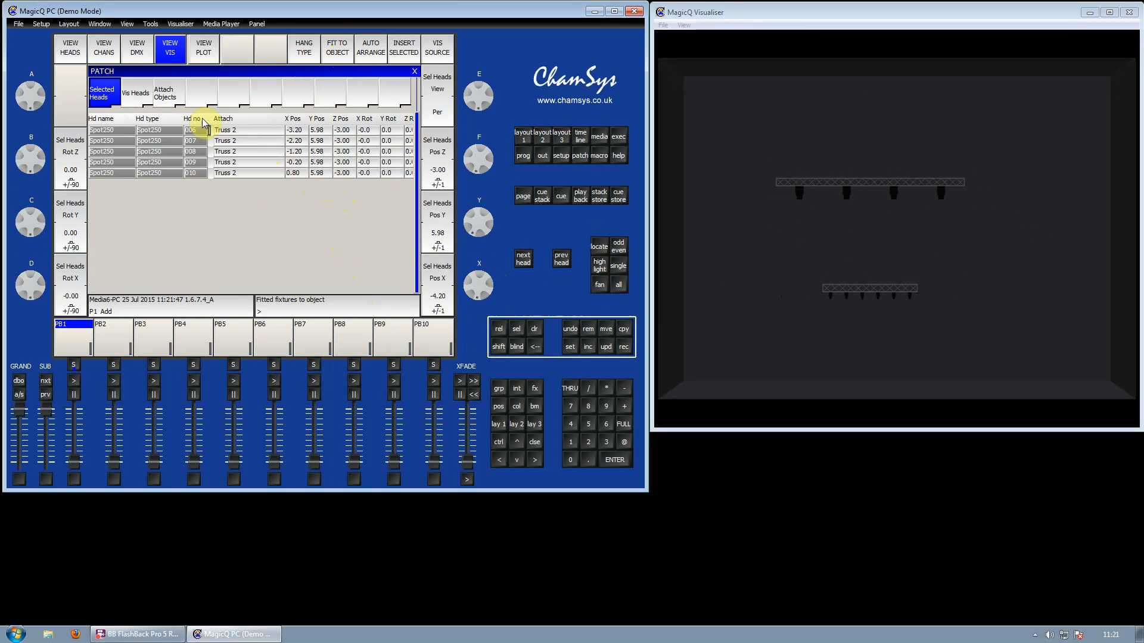
click(164, 93)
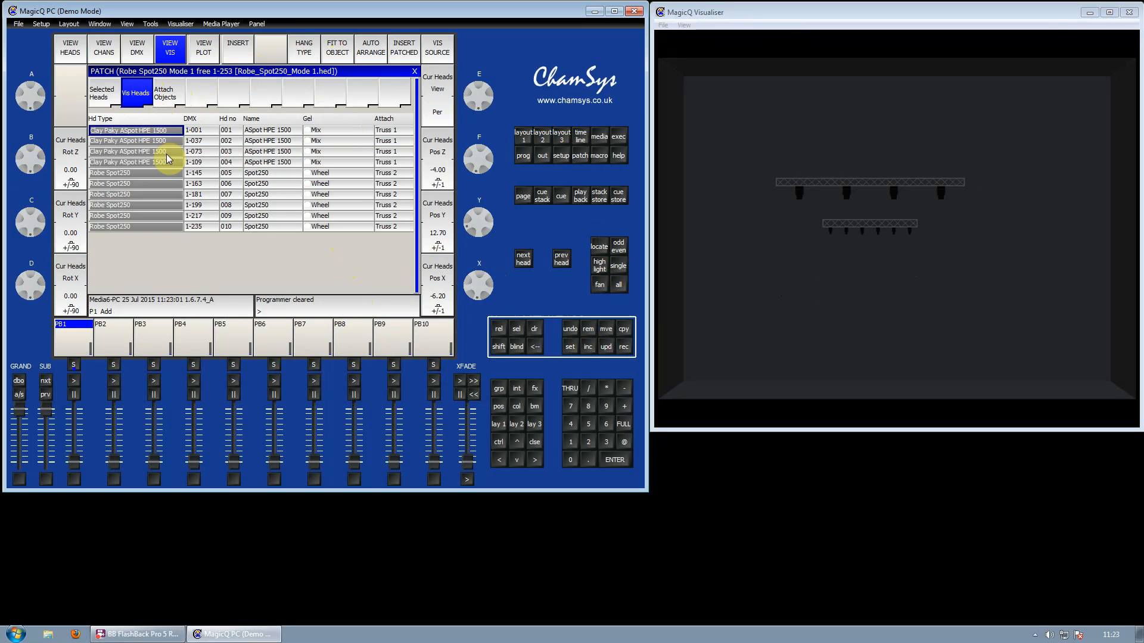
mouse_move(164, 172)
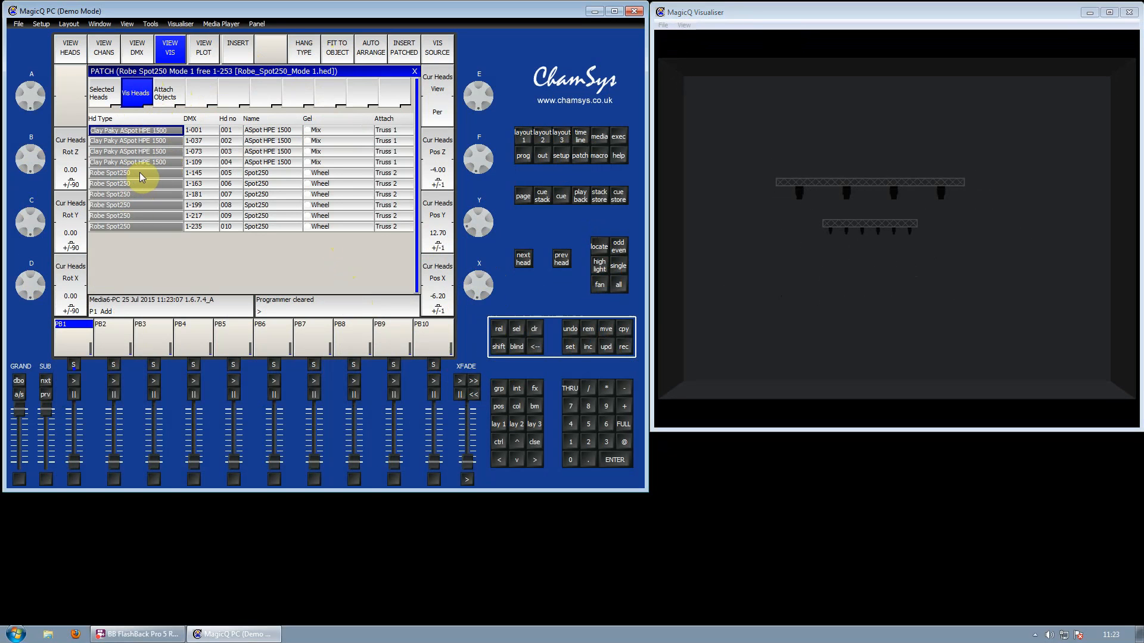
Select the Robe Spot250 heads, adjust their height and return to the selected heads list.
click(135, 173)
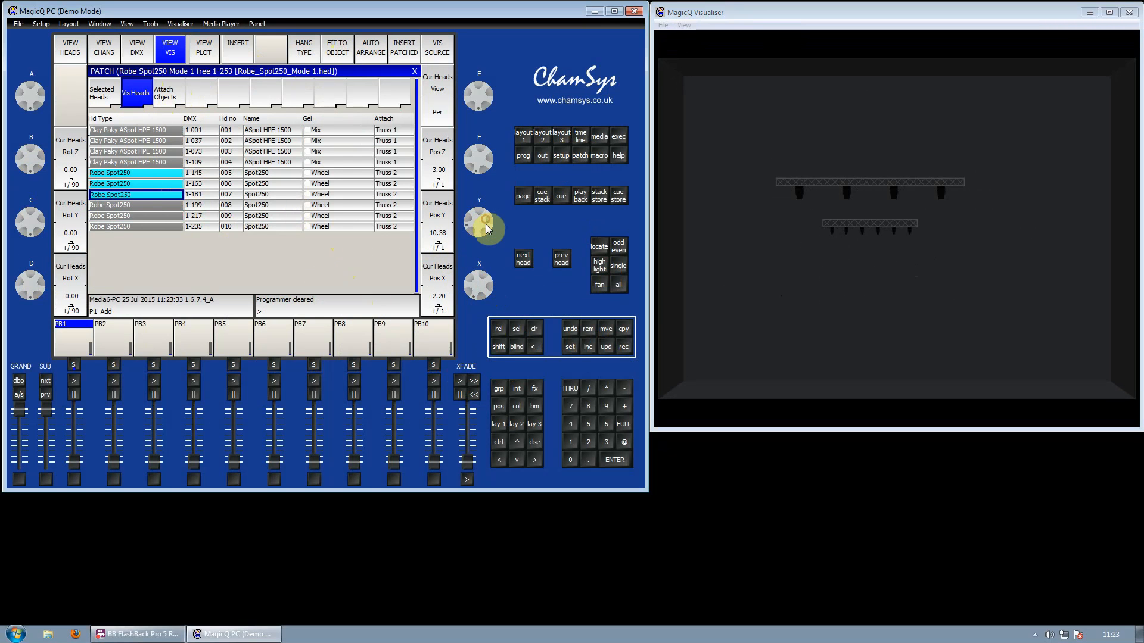
drag(485, 227, 485, 219)
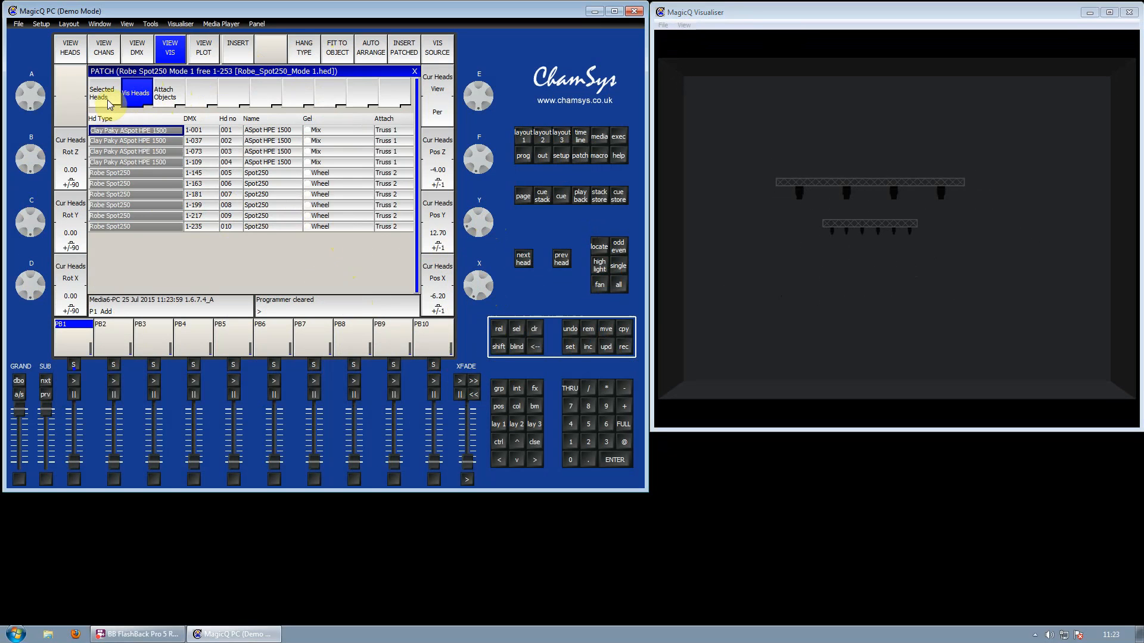
click(102, 93)
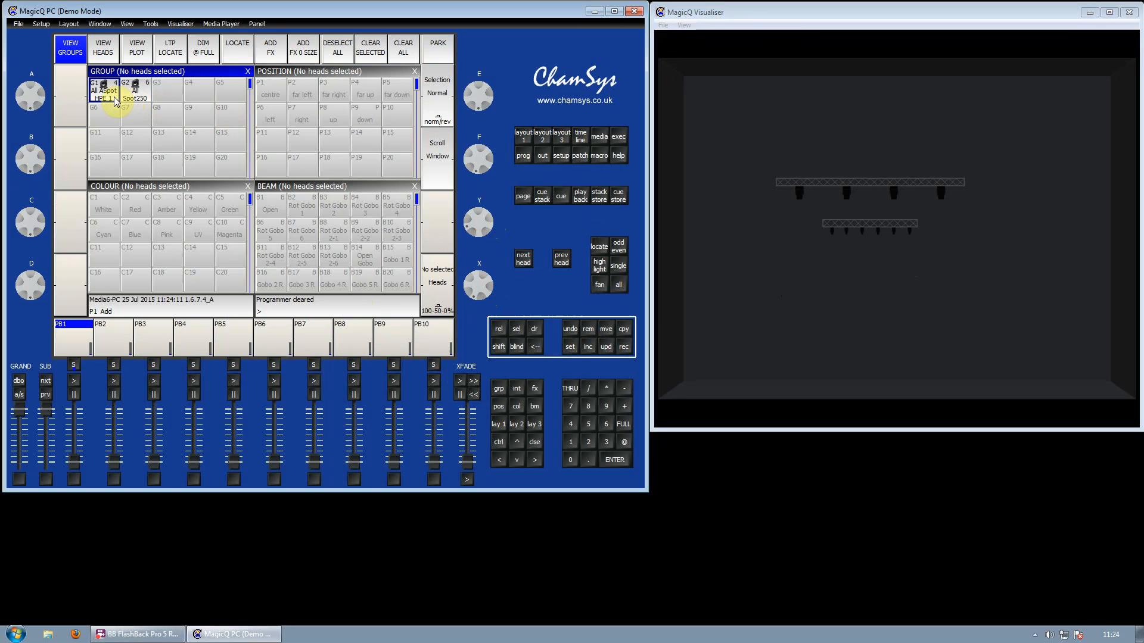
Colour the All ASpot HPE 1500 group red and the All Spot250 group green from the palettes.
click(102, 89)
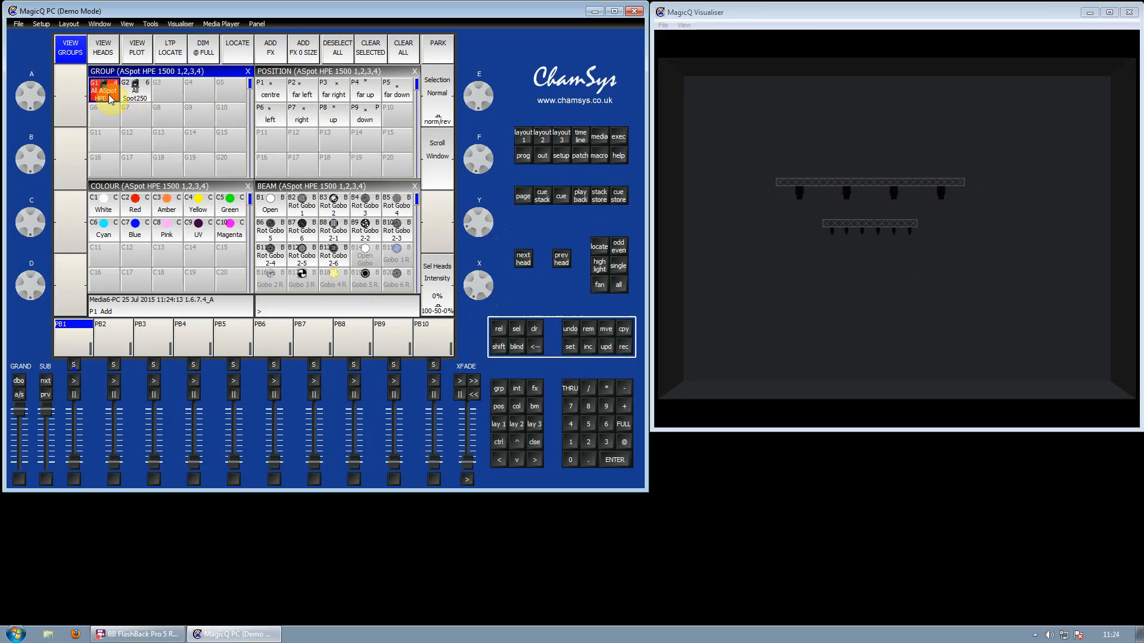
click(237, 49)
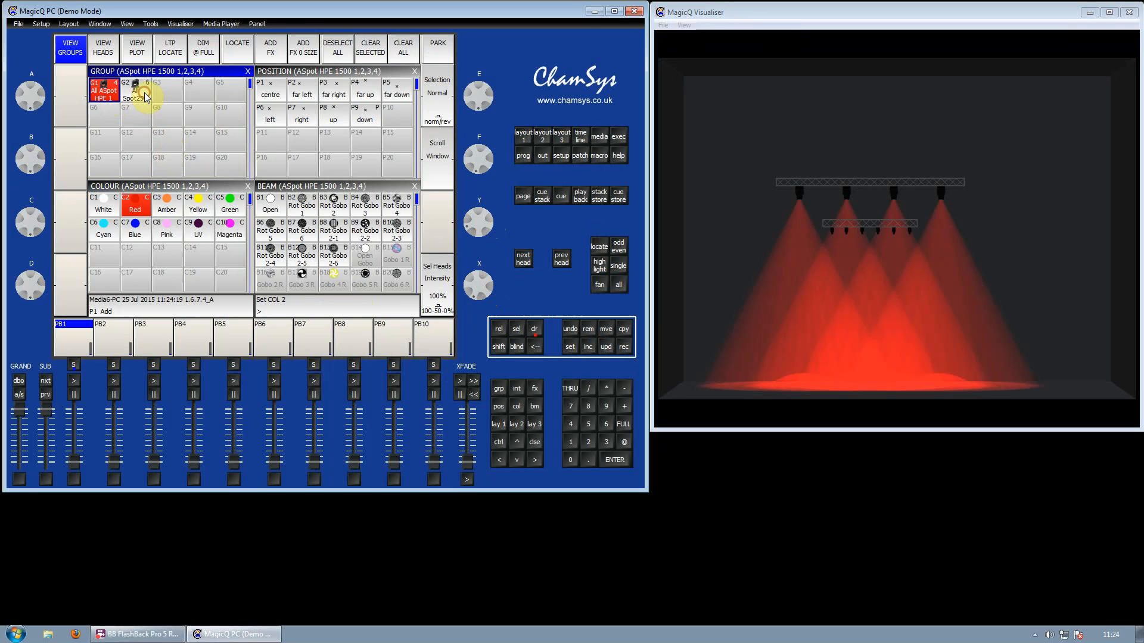
click(237, 45)
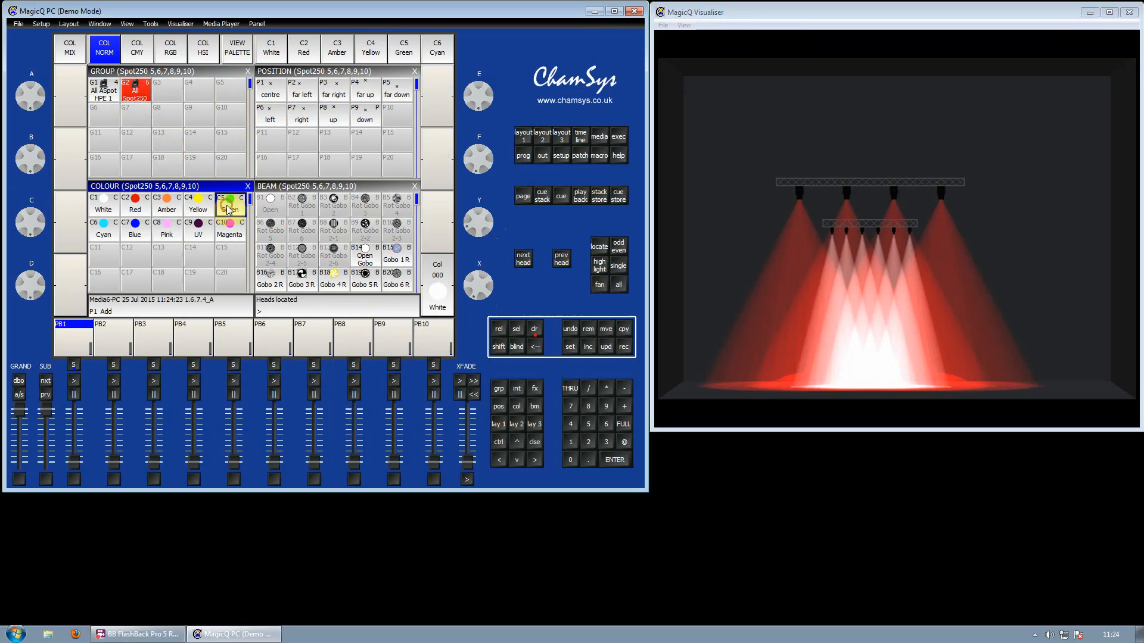
click(229, 204)
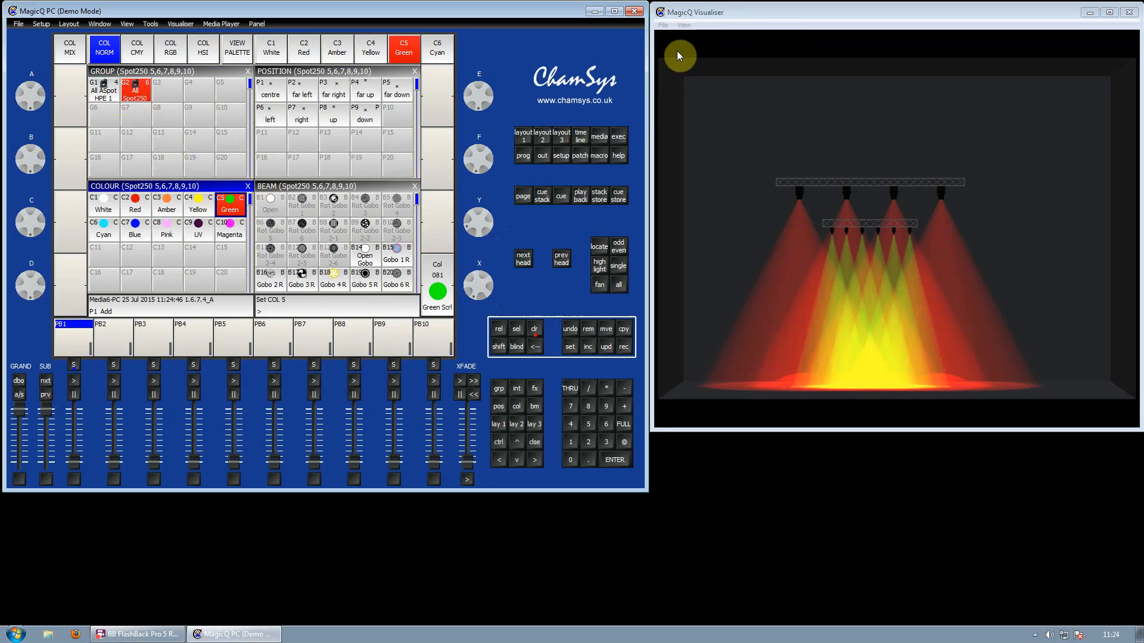
Darken the visualiser room via the View menu, then bring up MagicVis Settings.
click(683, 24)
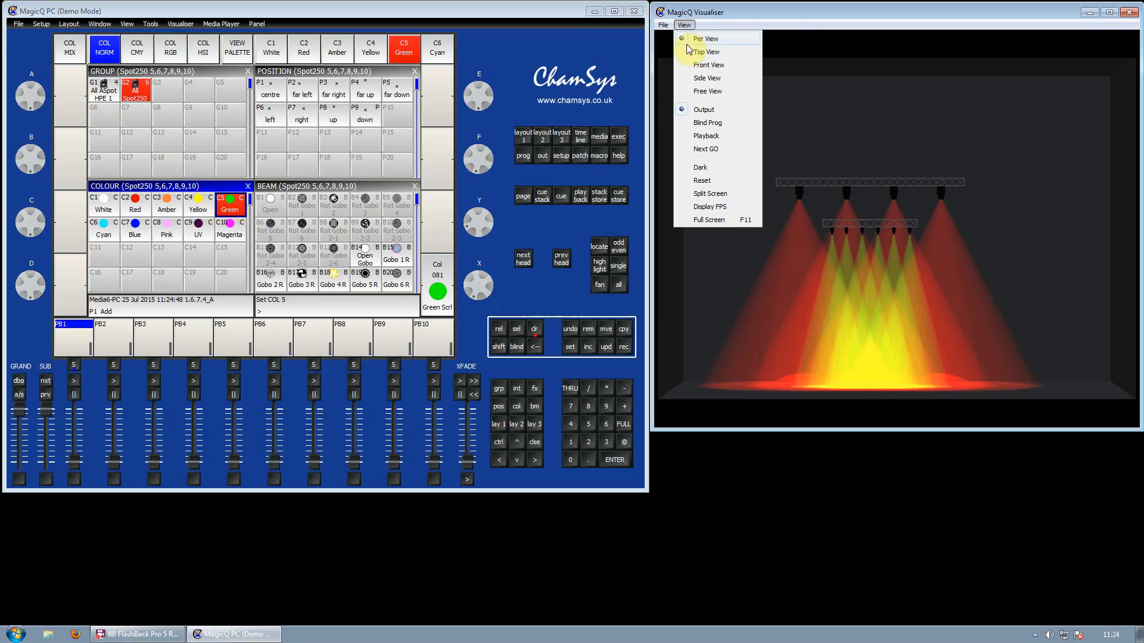
mouse_move(700, 168)
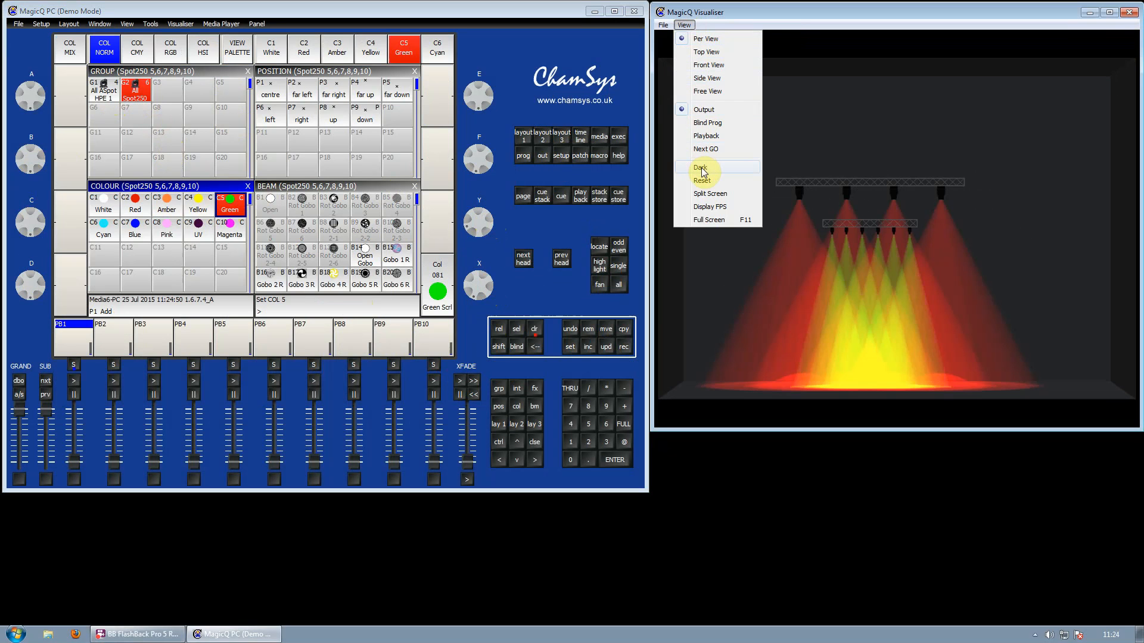
click(701, 168)
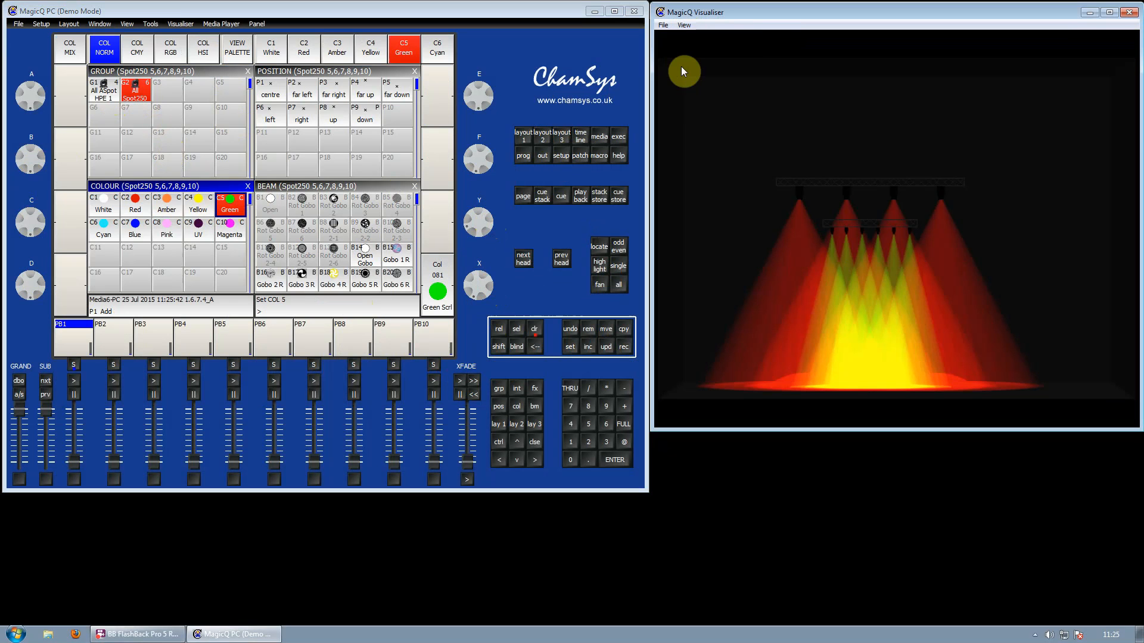
click(661, 25)
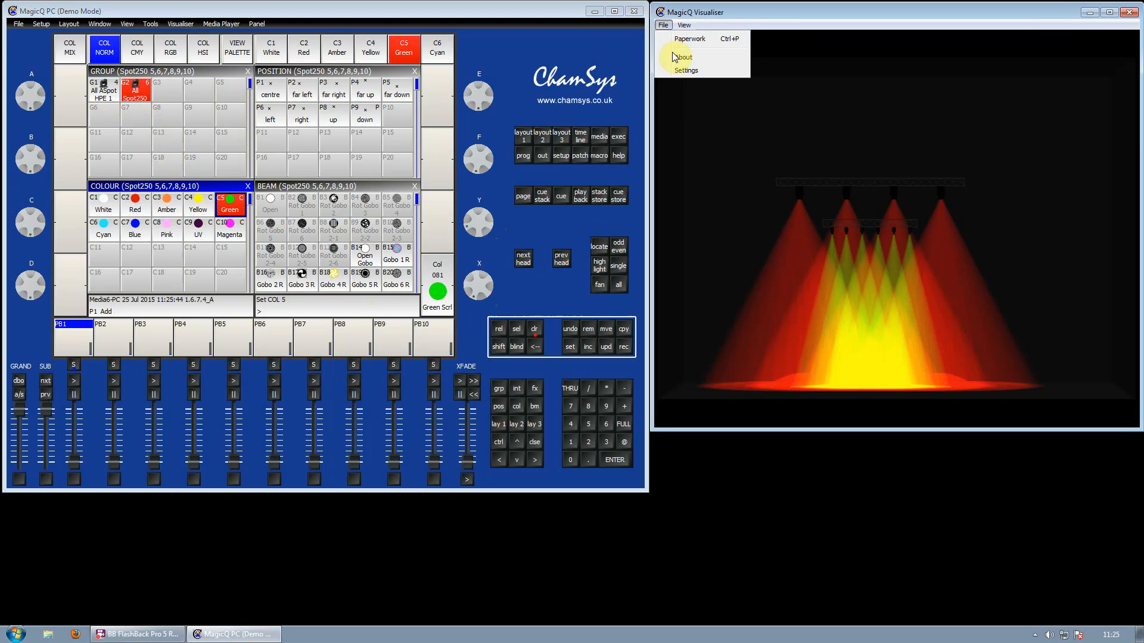
click(684, 70)
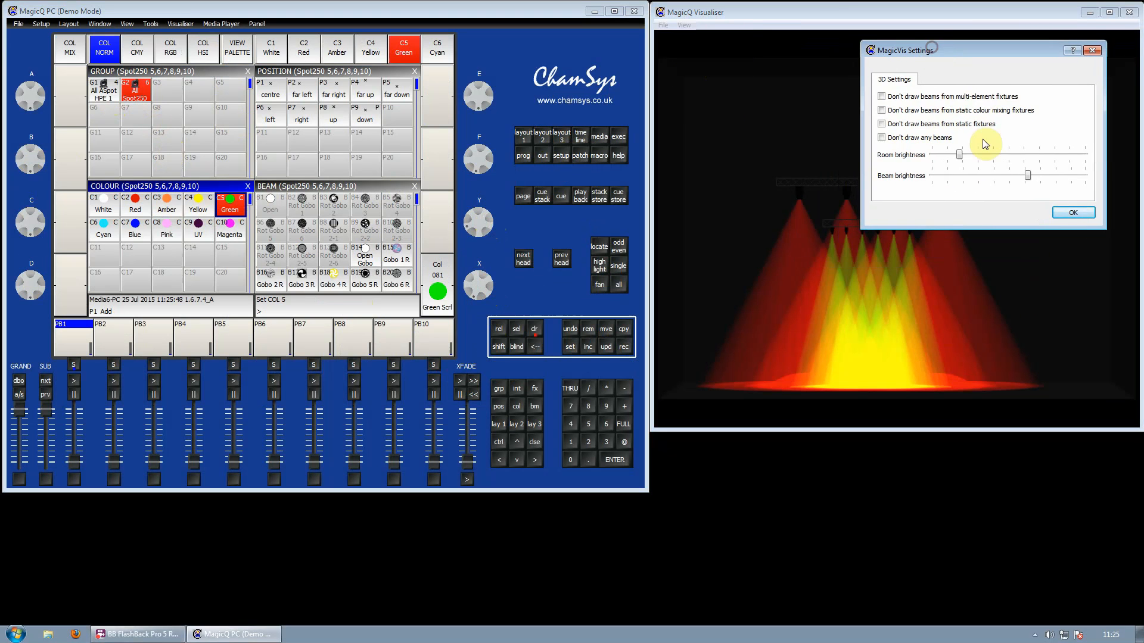
Adjust the Room brightness and Beam brightness sliders and confirm with OK.
drag(959, 154, 1025, 154)
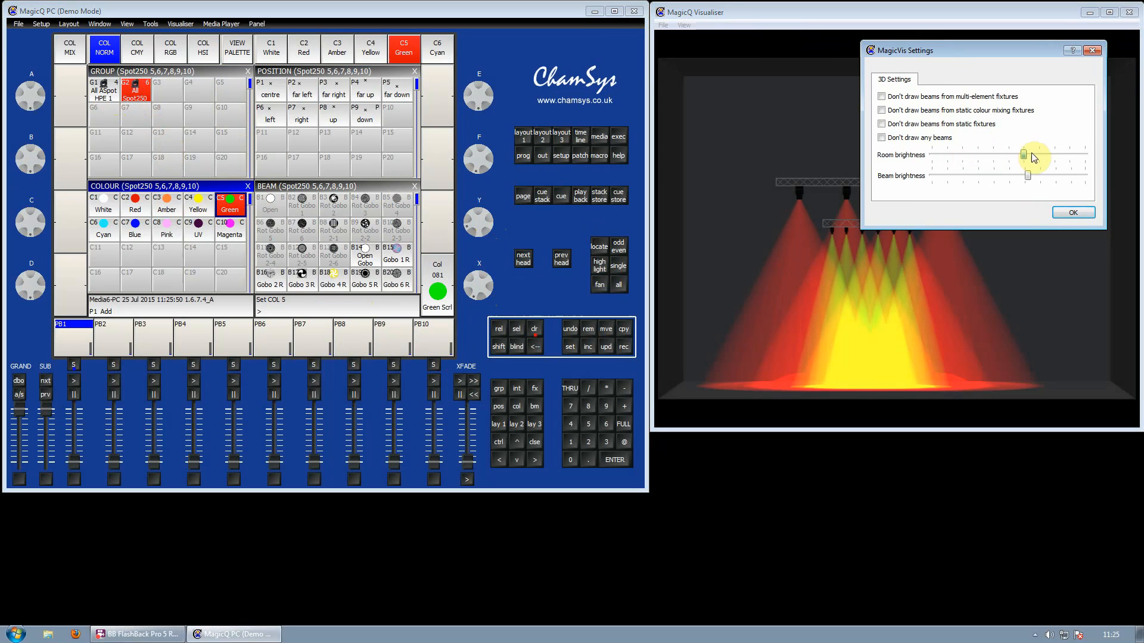
drag(1025, 153, 974, 153)
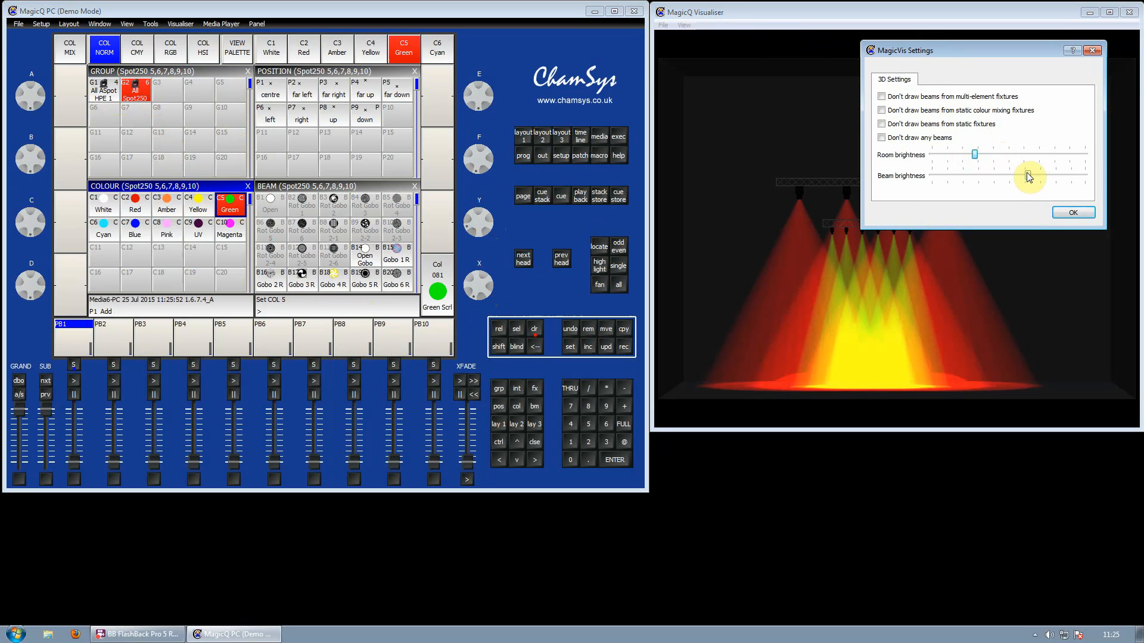
drag(1028, 177, 990, 180)
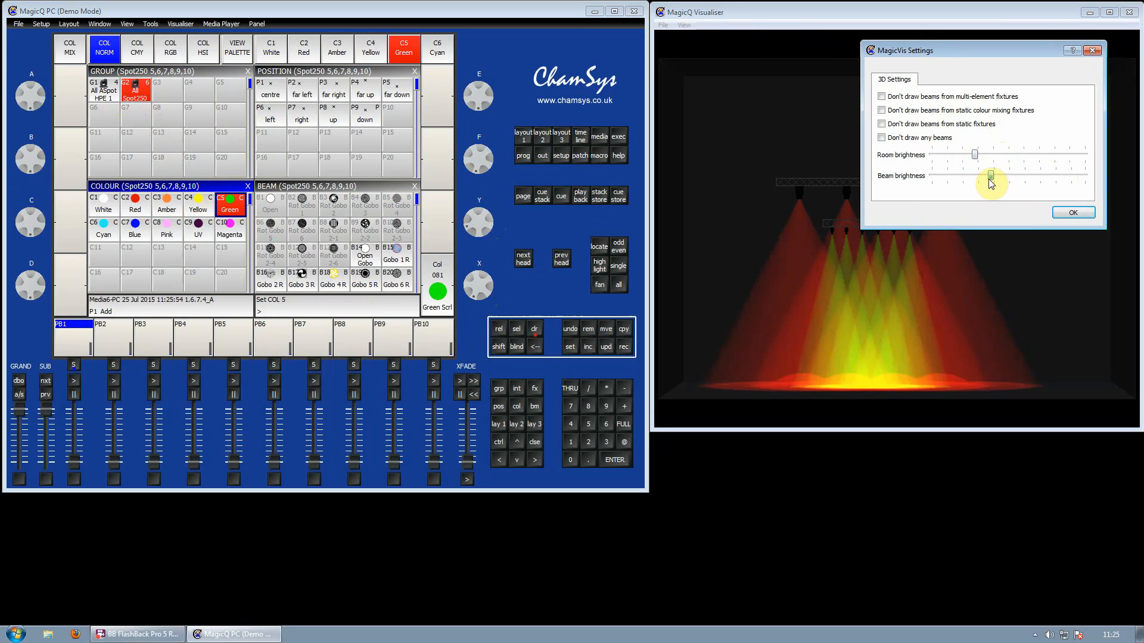
drag(992, 176, 1035, 176)
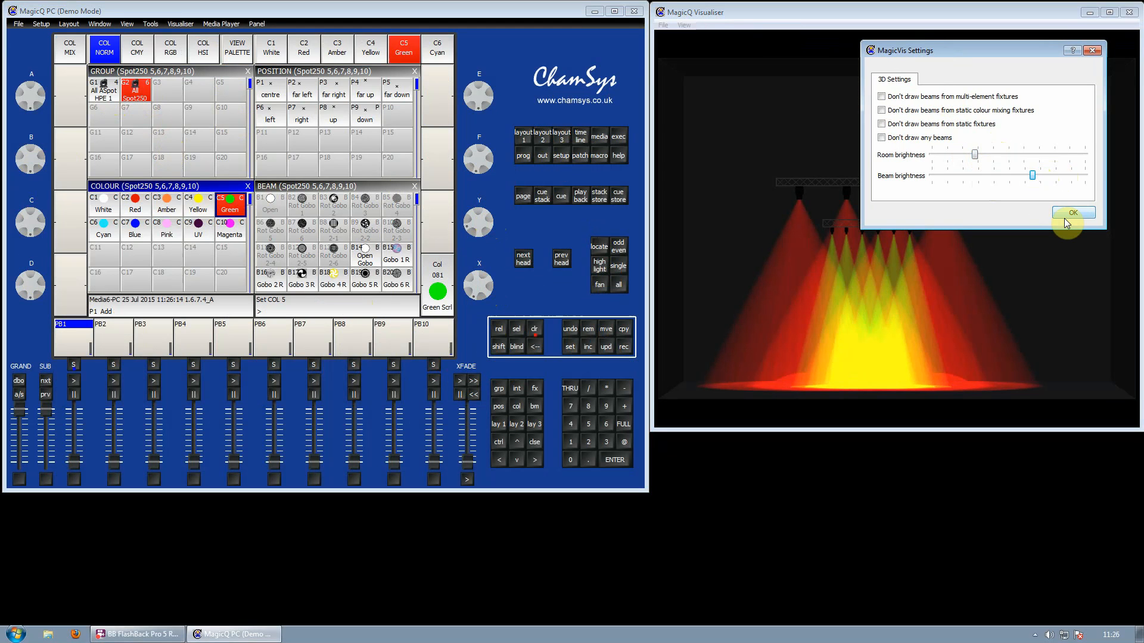
click(1072, 212)
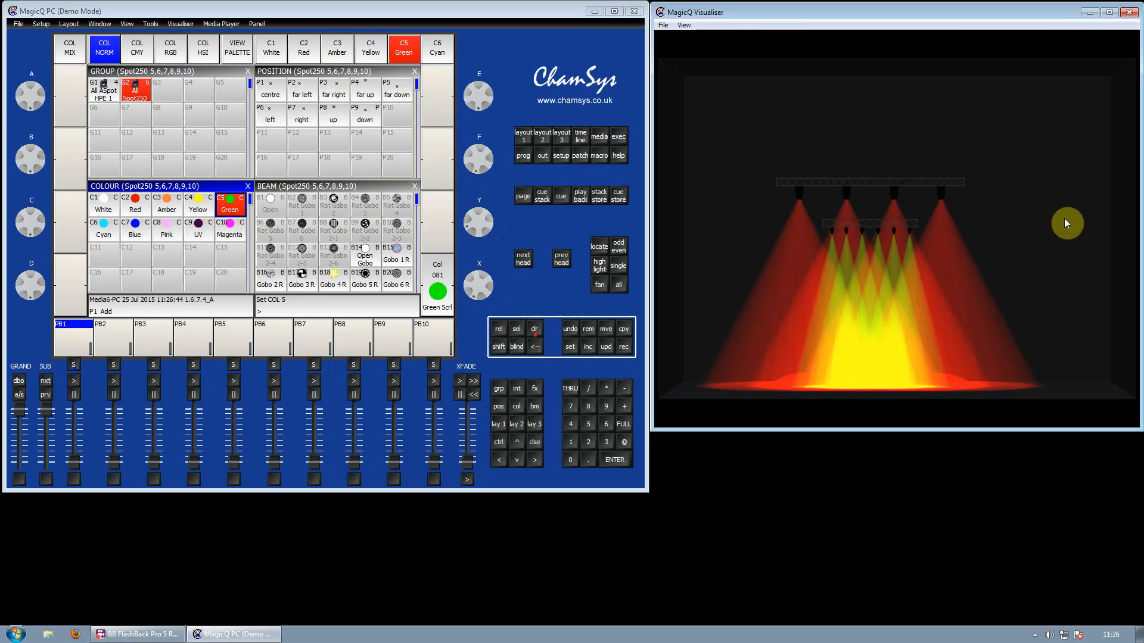
mouse_move(1063, 219)
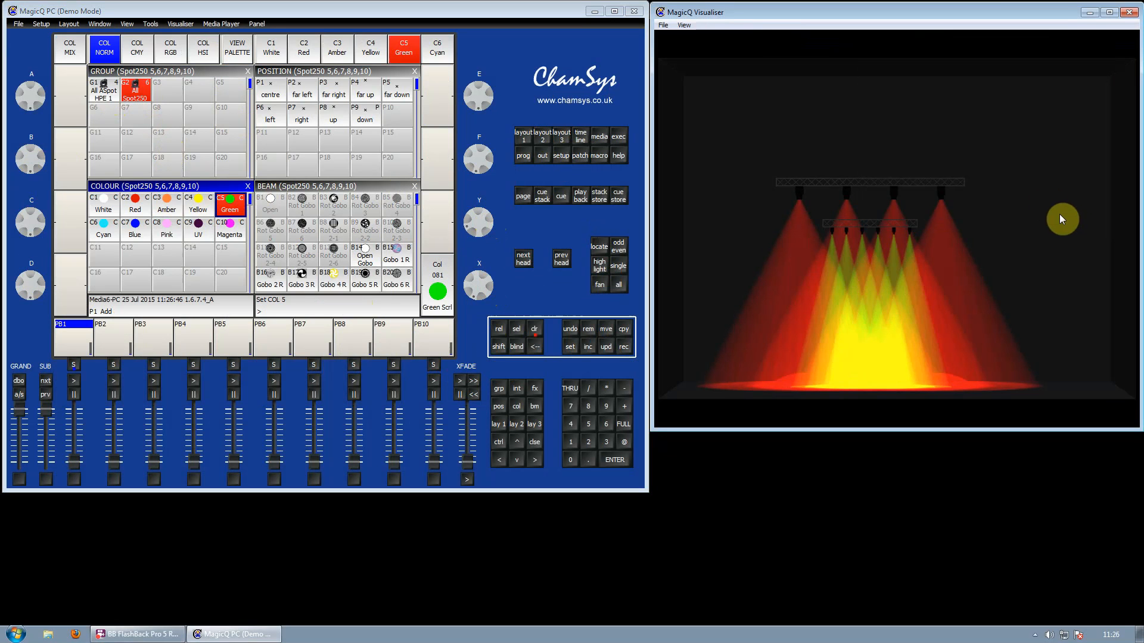
Cycle the visualiser through perspective, side and free 3D views of the rig.
click(683, 25)
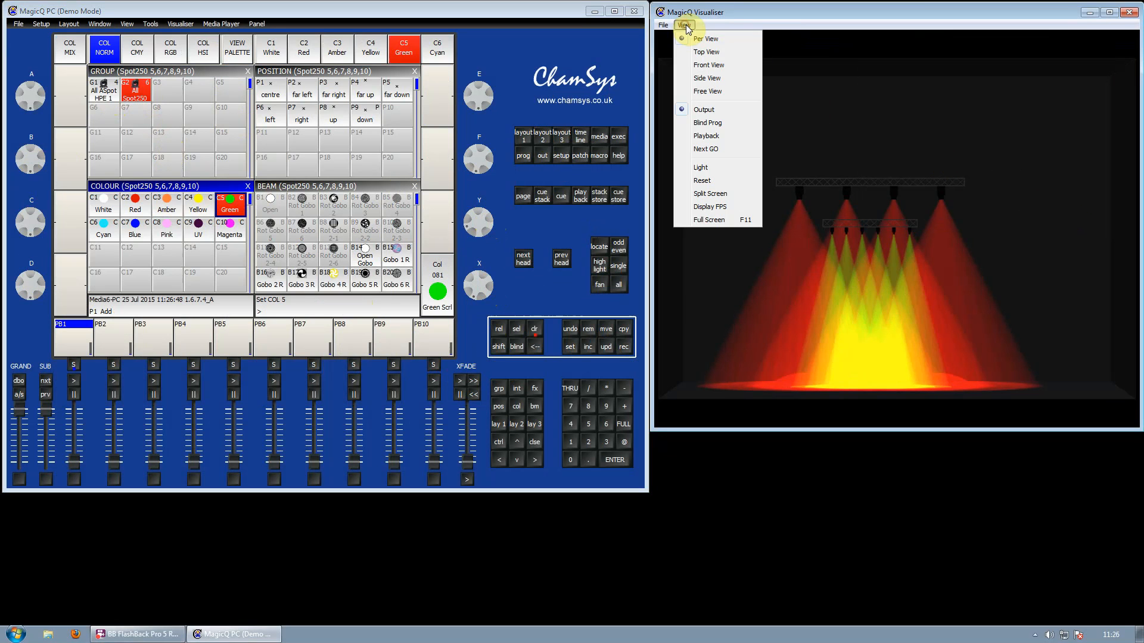
mouse_move(706, 51)
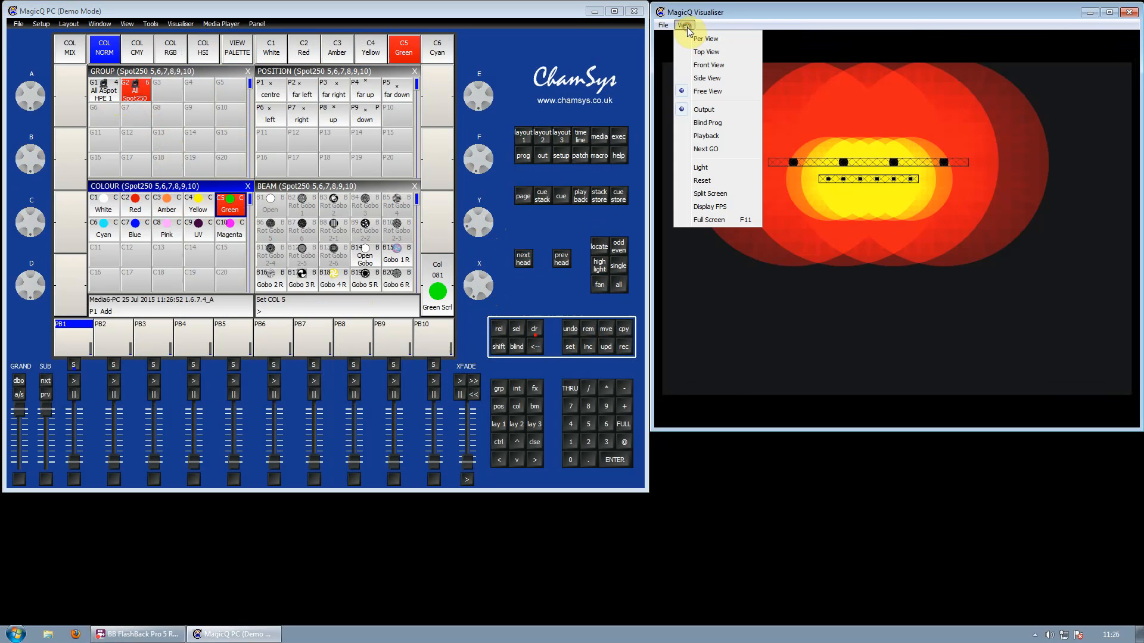
click(706, 79)
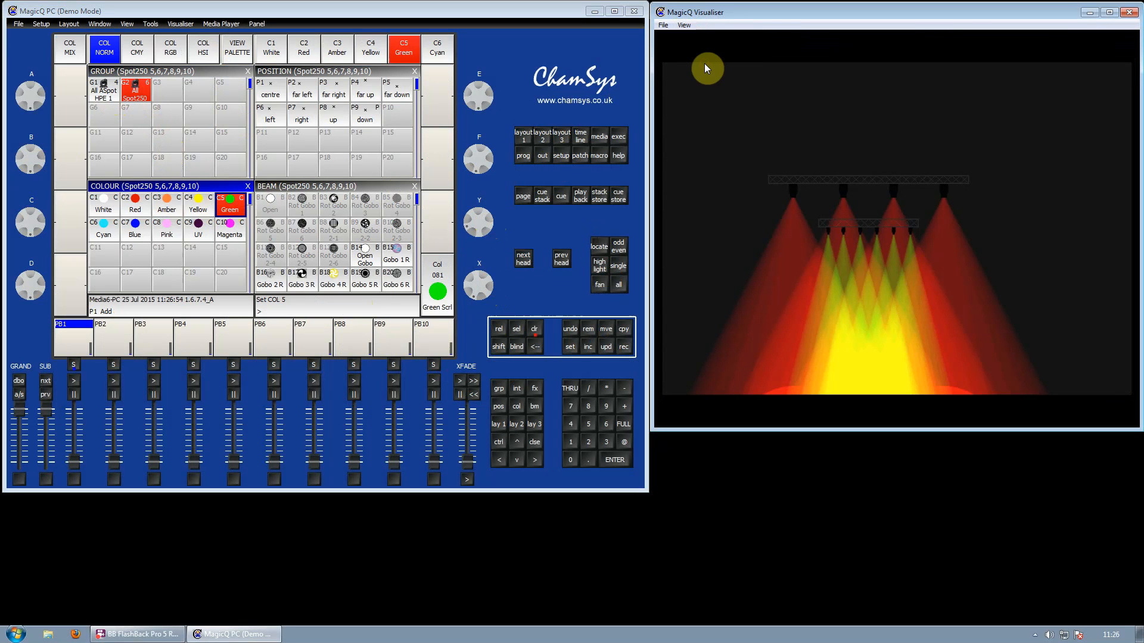
click(684, 23)
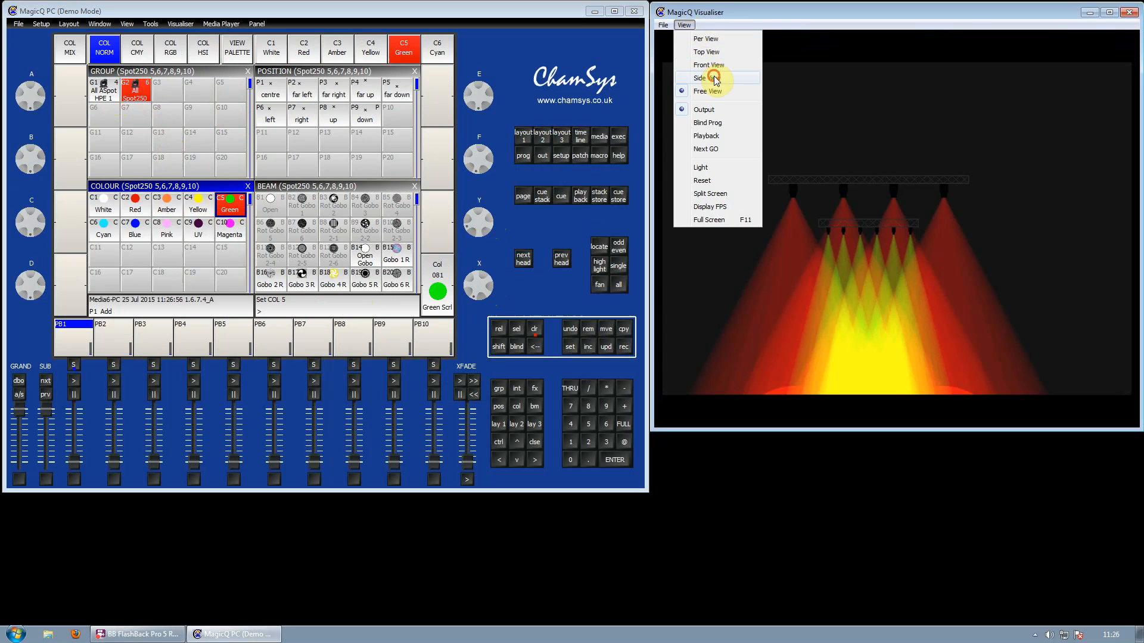
click(707, 90)
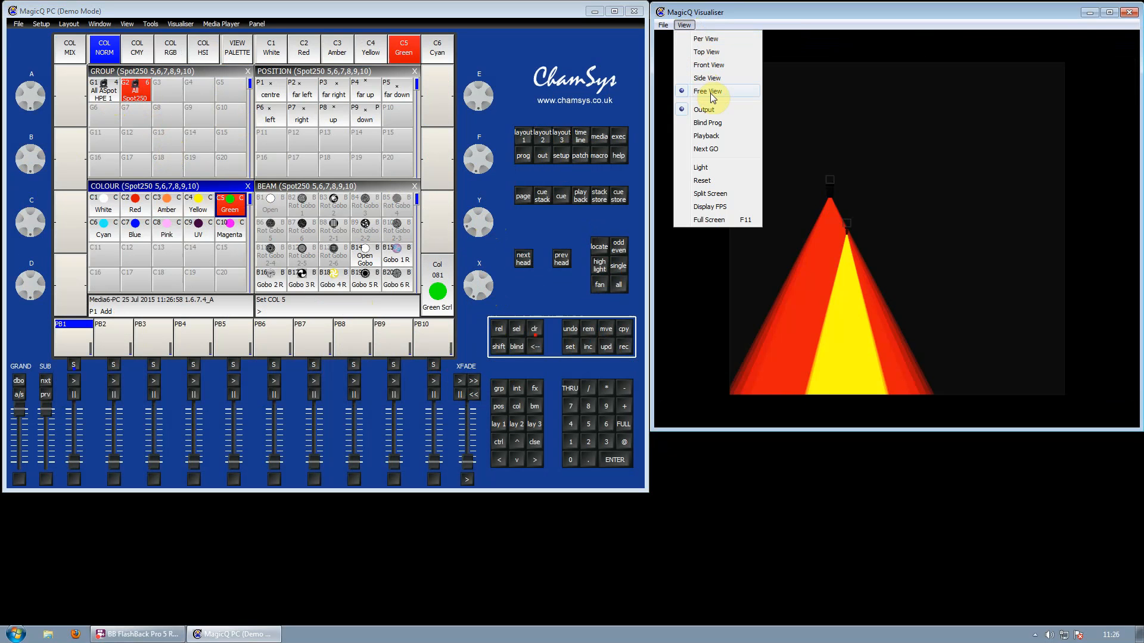
click(706, 91)
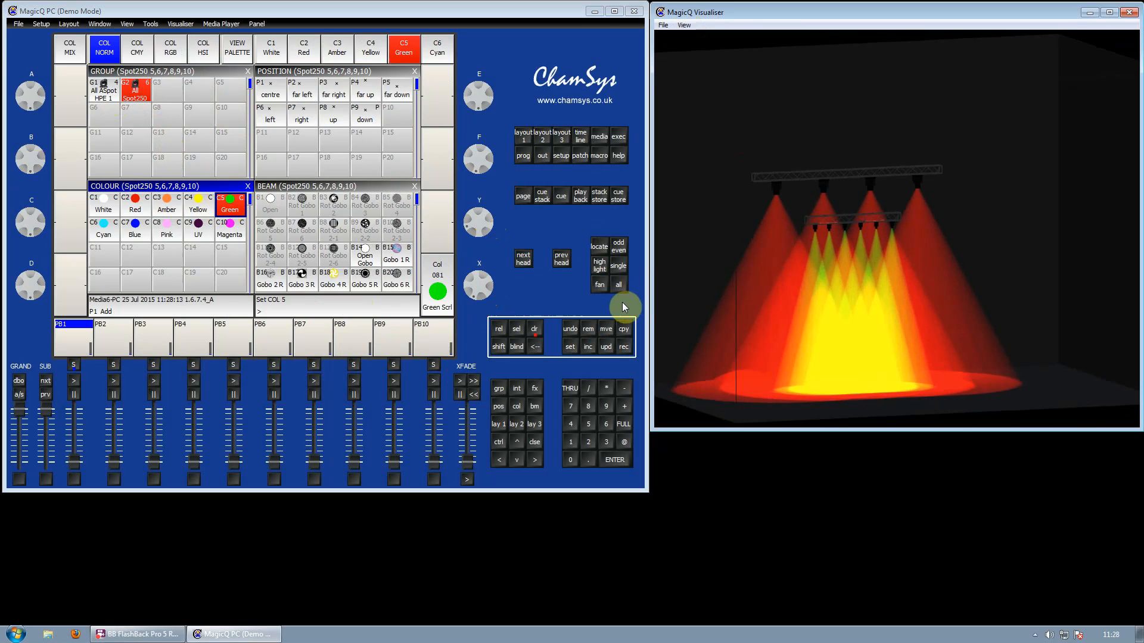
mouse_move(580, 174)
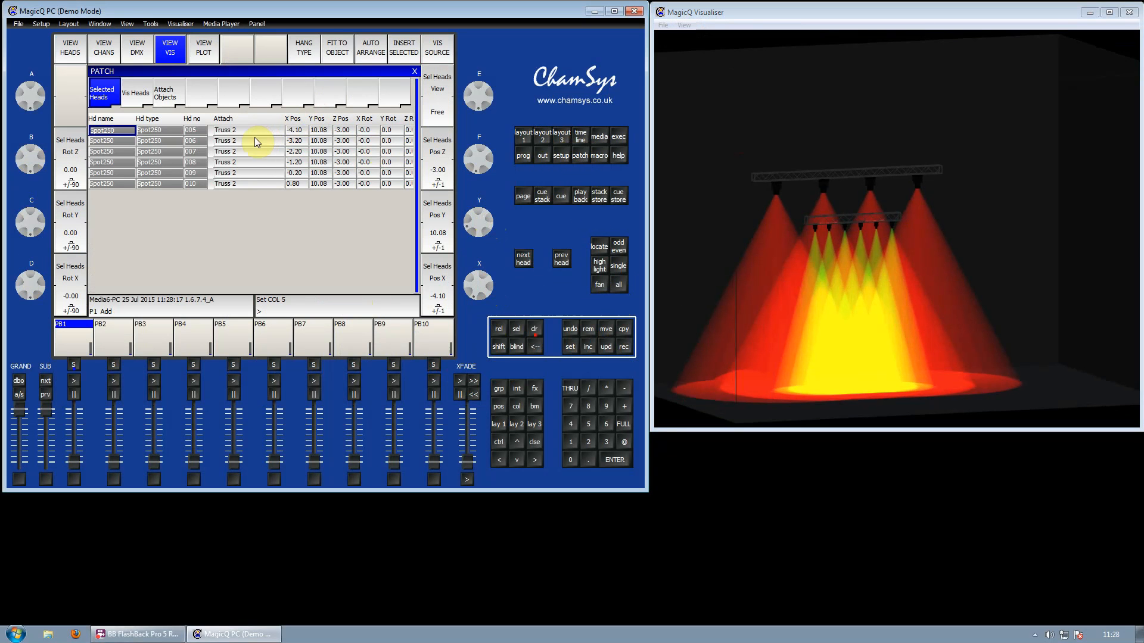
Remove the Robe Spot250 rows in Vis Heads, then remove Truss 2 in Attach Objects.
click(134, 93)
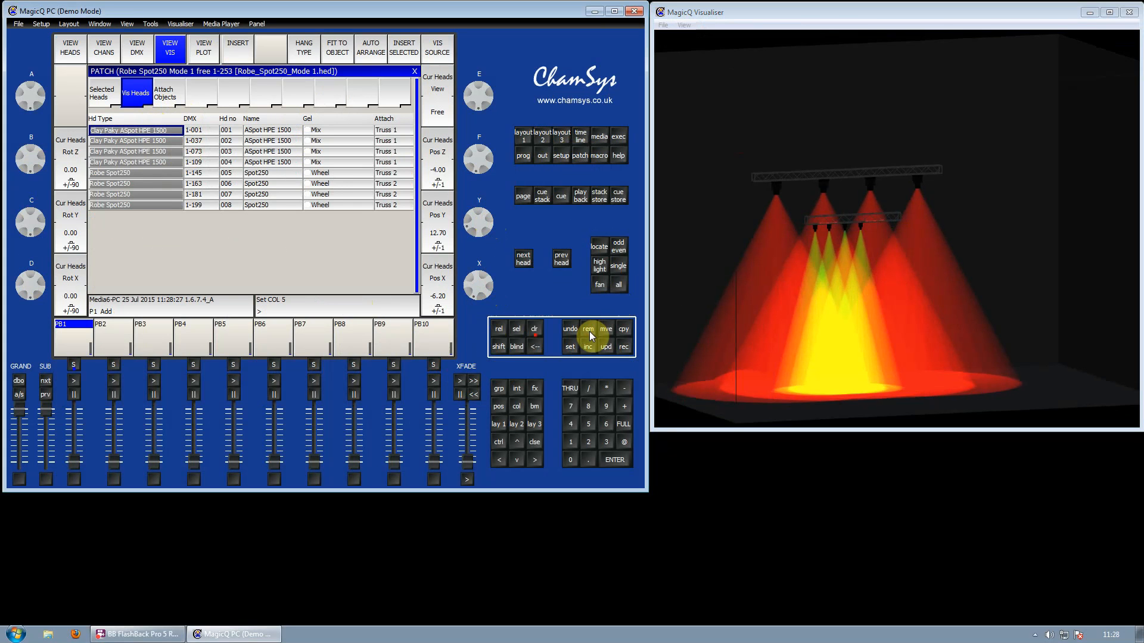
mouse_move(440, 285)
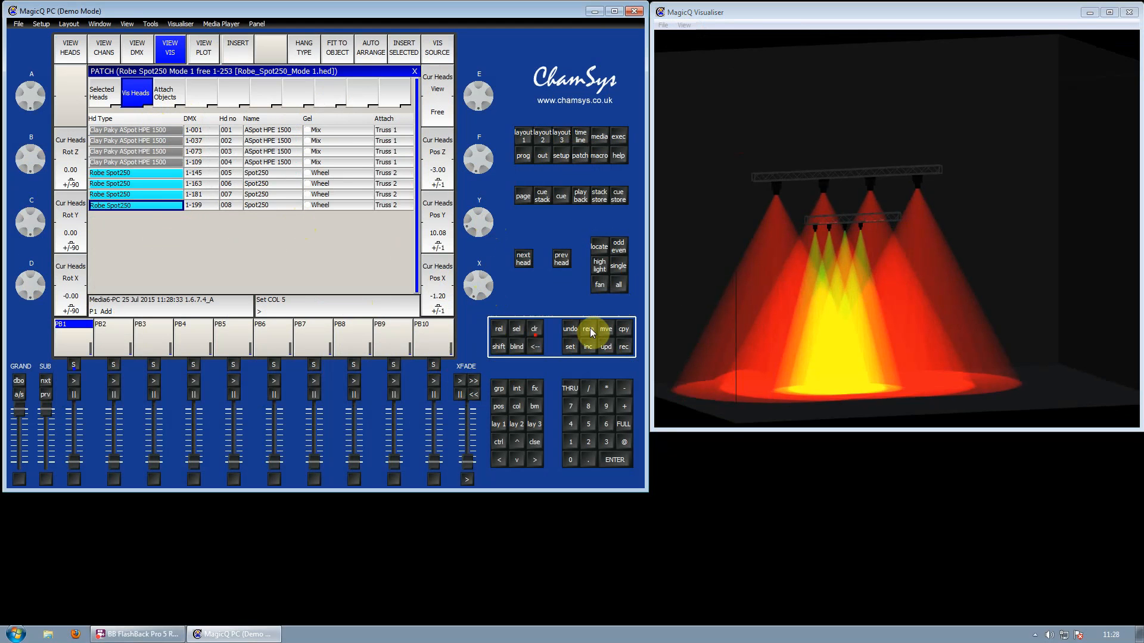
click(605, 329)
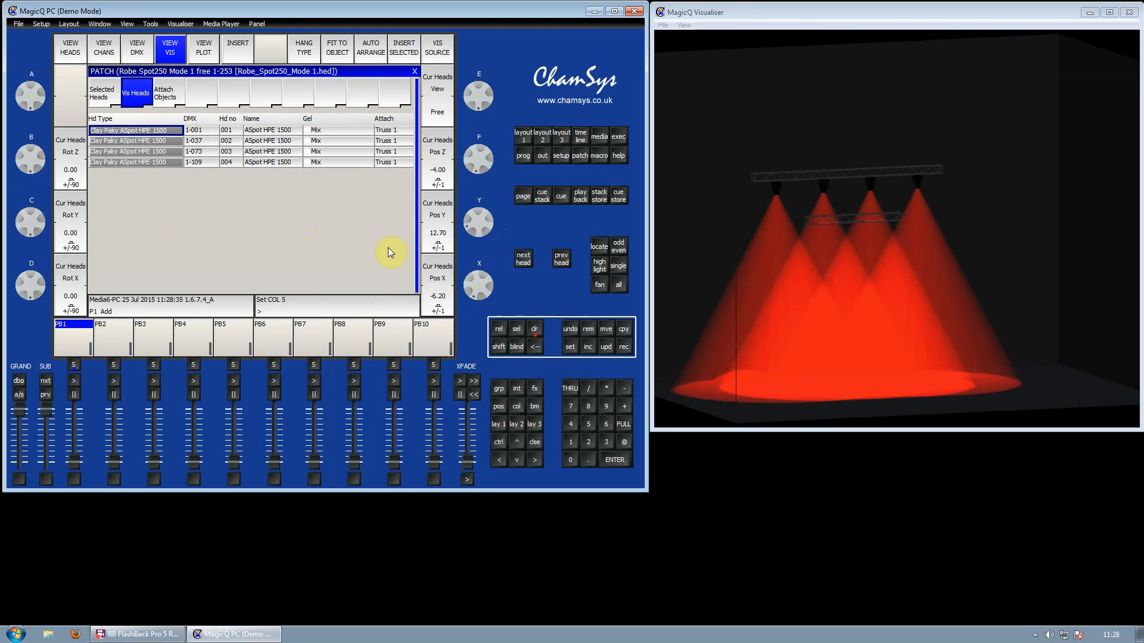
click(163, 92)
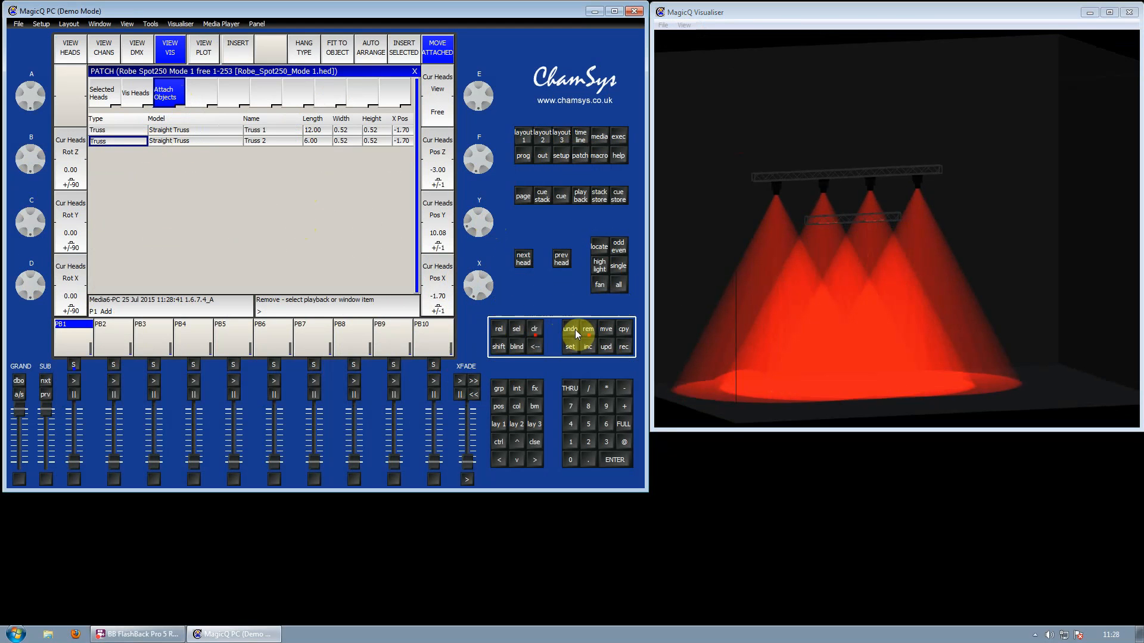
click(587, 329)
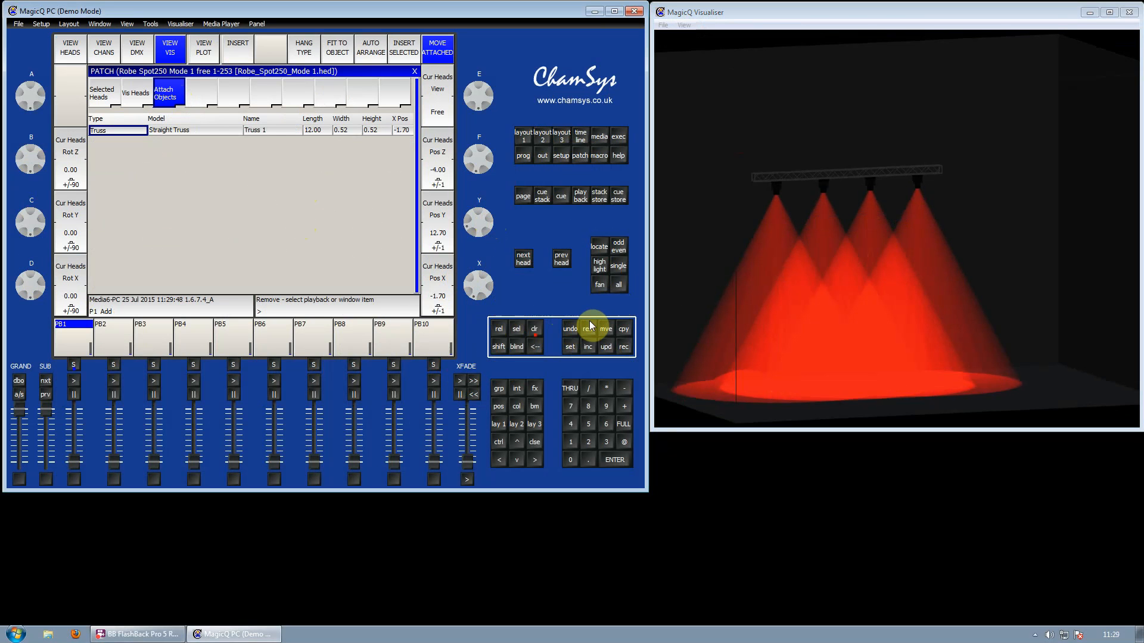
mouse_move(581, 320)
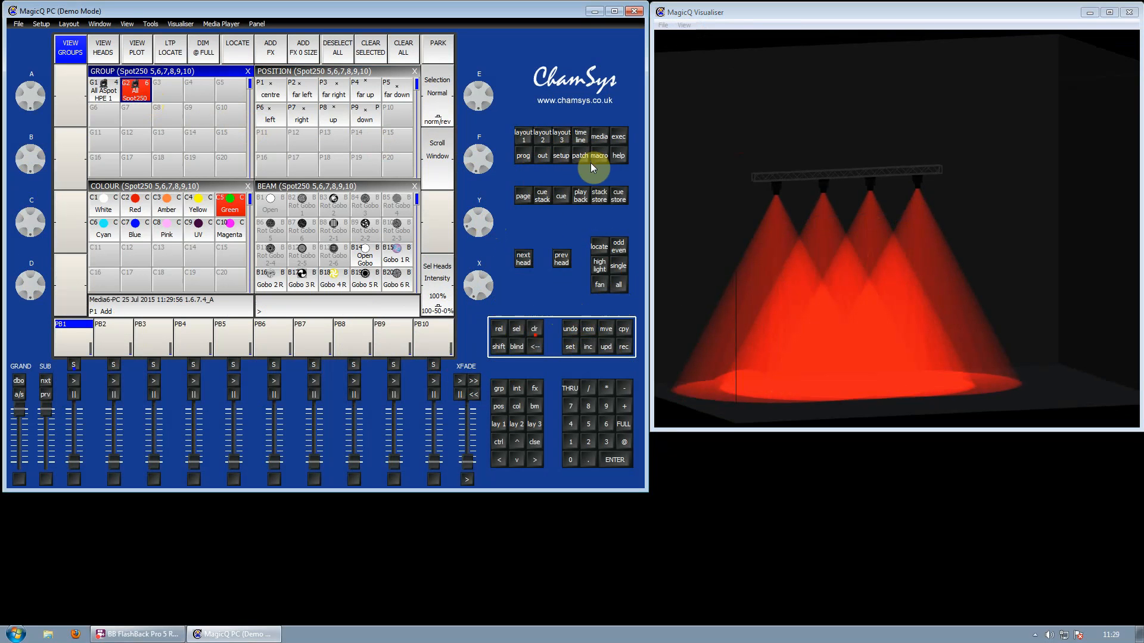
Insert a new Truss 2 above Truss 1 in Attach Objects.
click(580, 155)
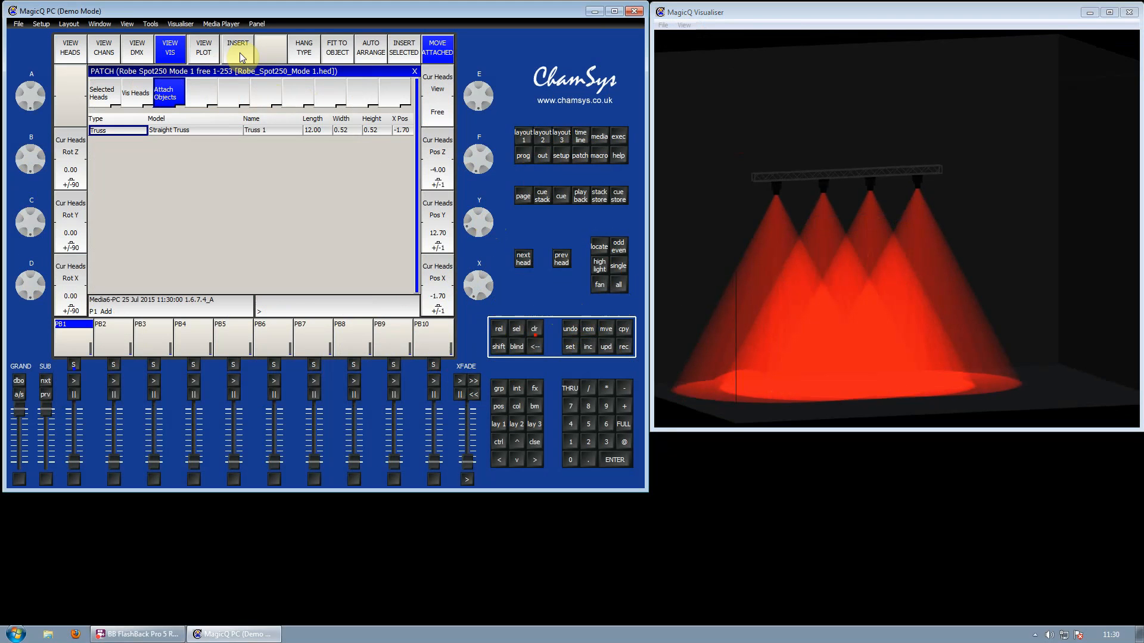
click(237, 48)
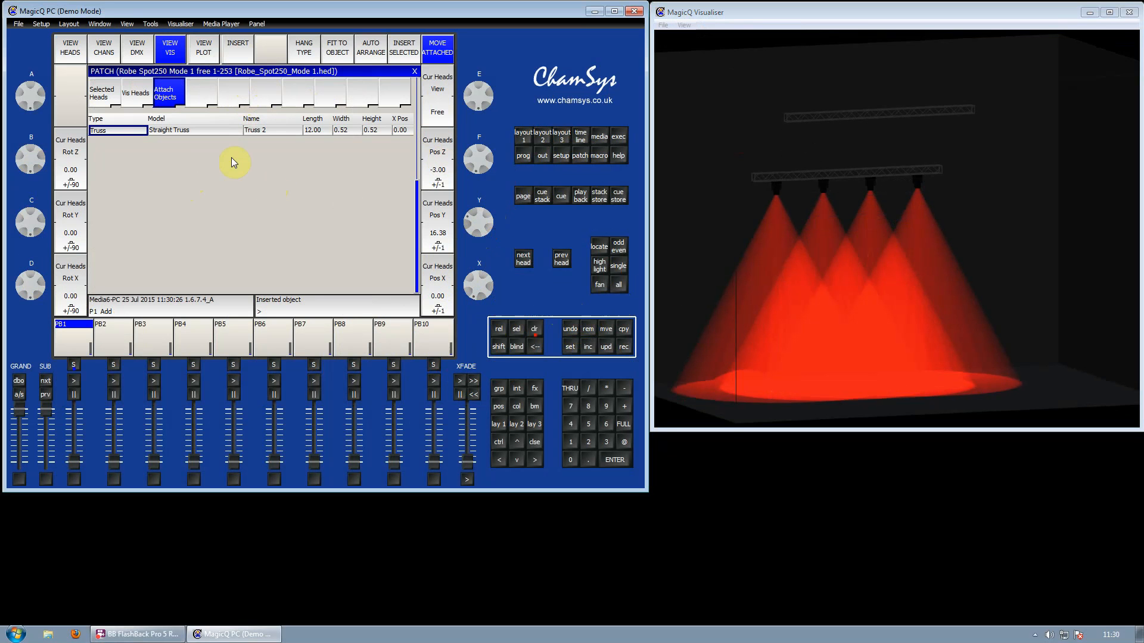
click(101, 93)
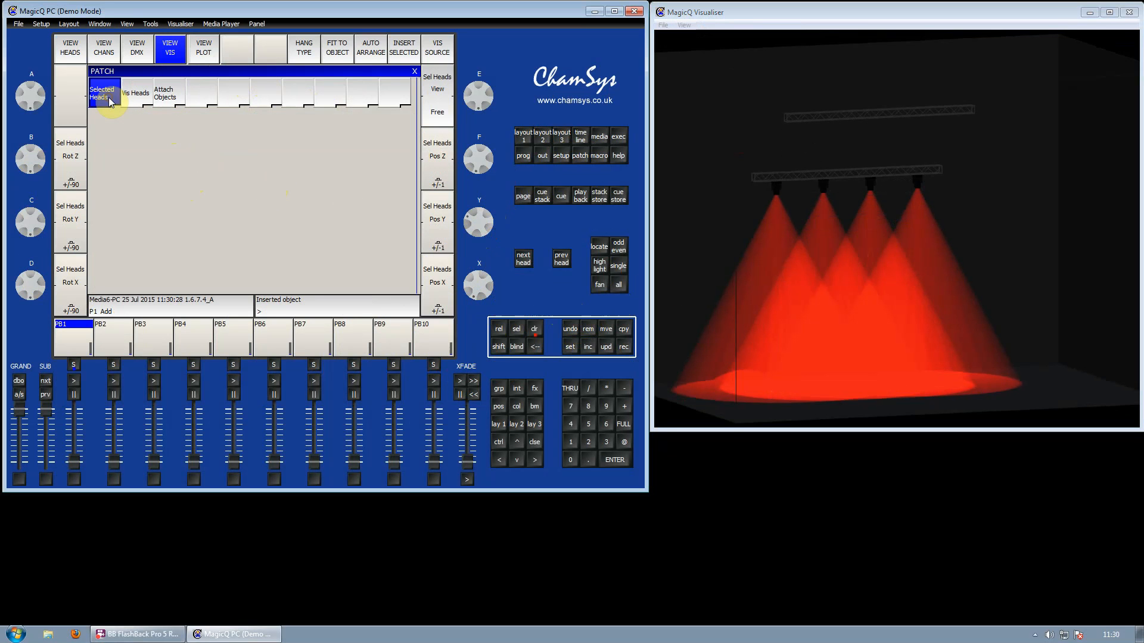
mouse_move(285, 74)
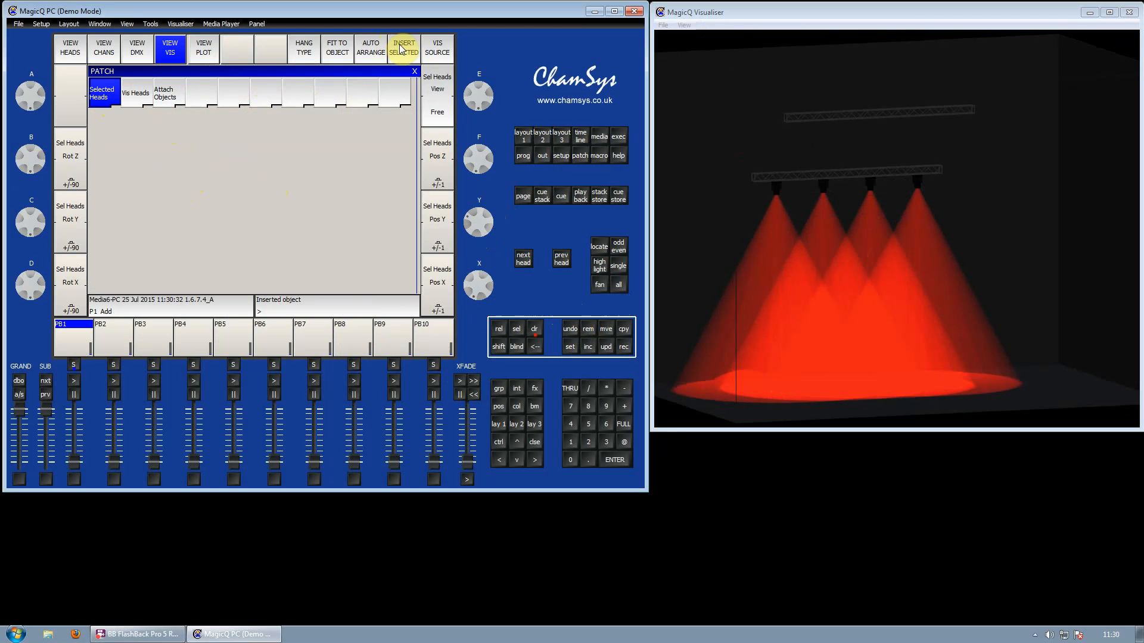
Re-insert the selected Spot250 heads and fit them evenly onto Truss 2.
click(401, 48)
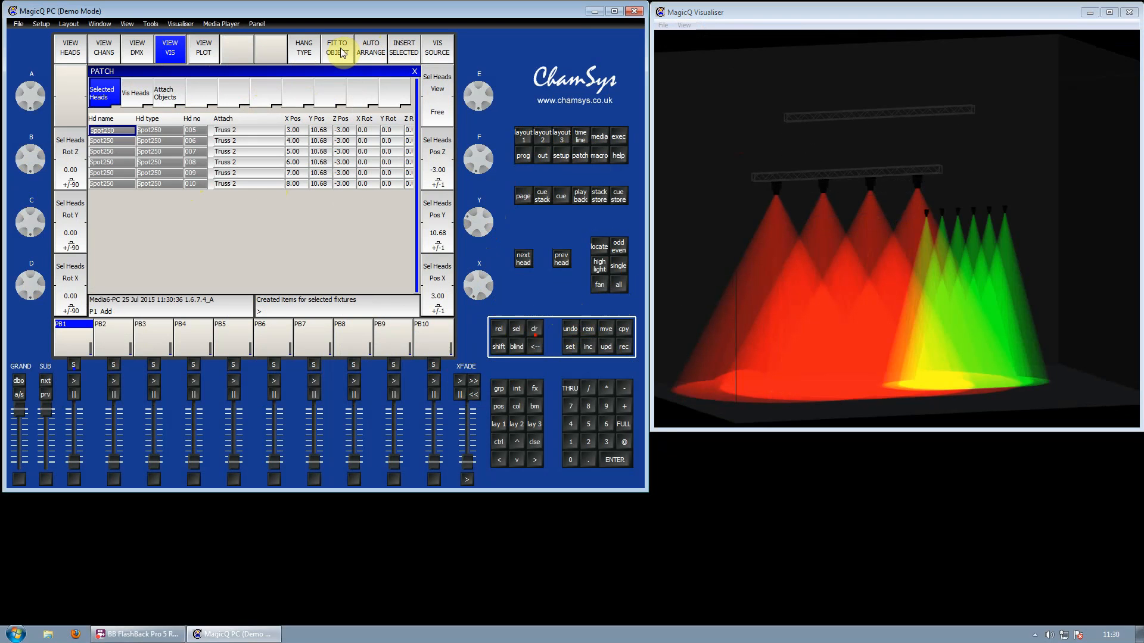
click(336, 48)
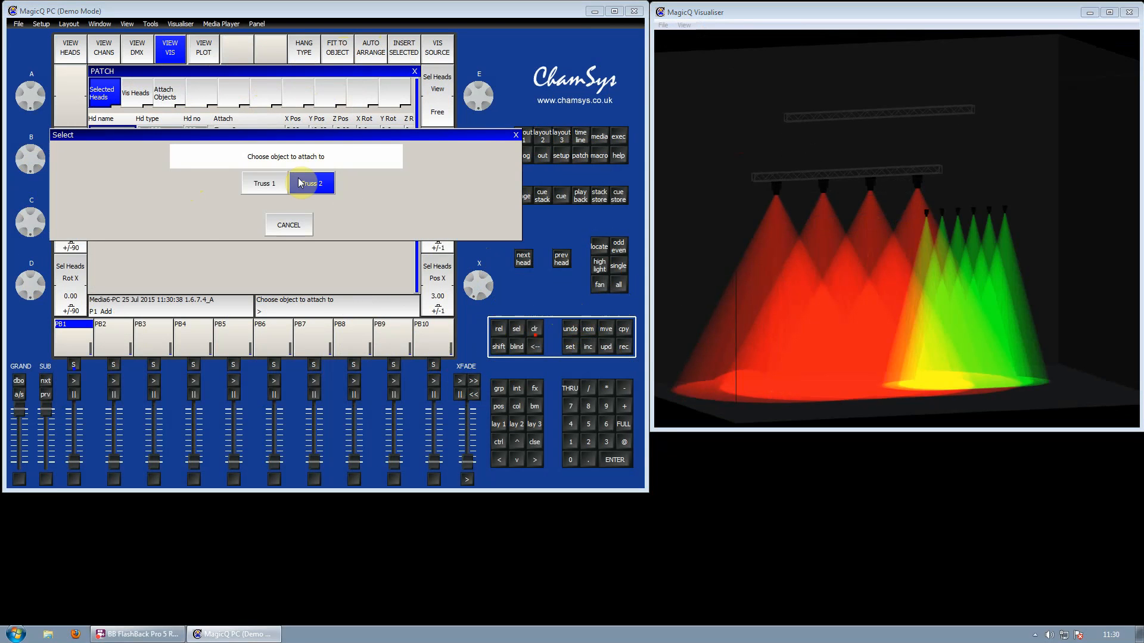
click(309, 183)
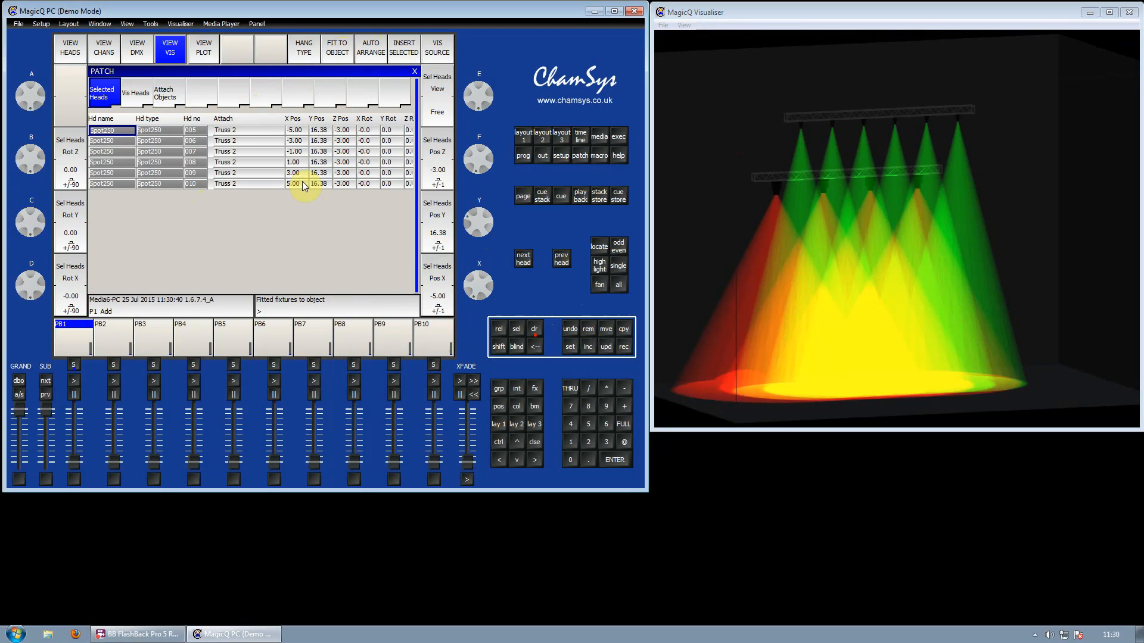